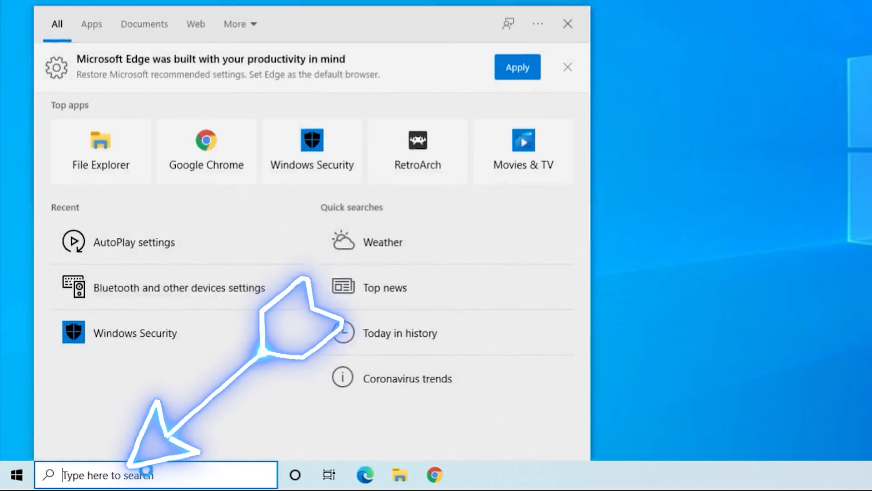
Step: Search for "autoplay settings" from the taskbar search box
text(autoplay settings)
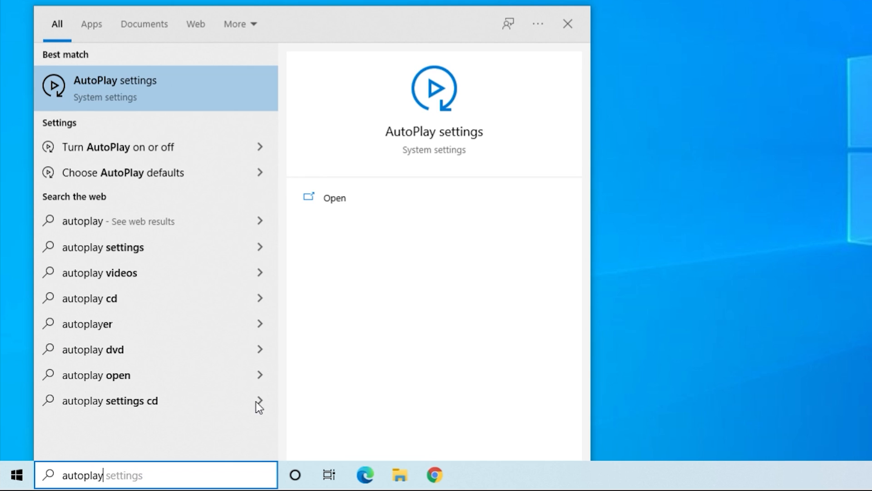
mouse_move(109, 91)
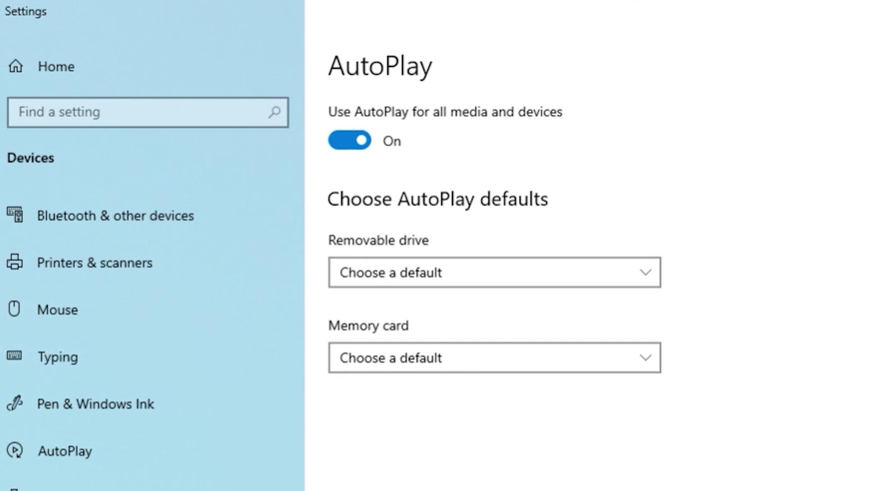
mouse_move(532, 119)
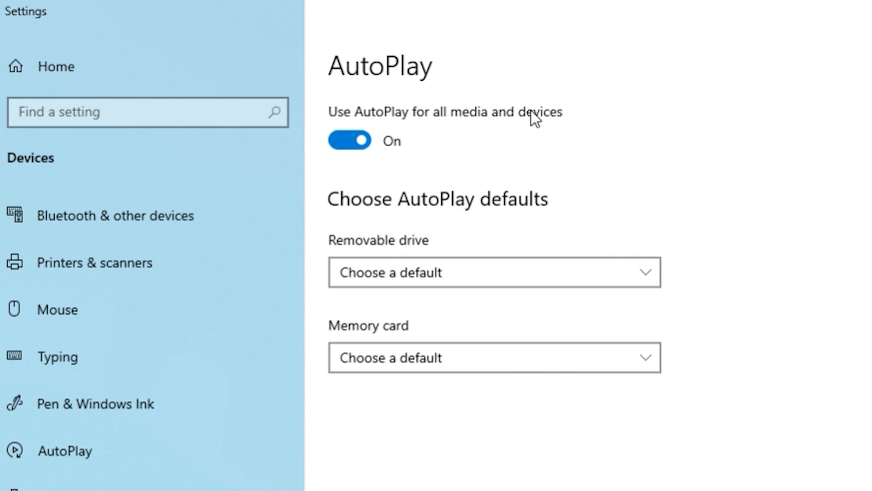
mouse_move(463, 166)
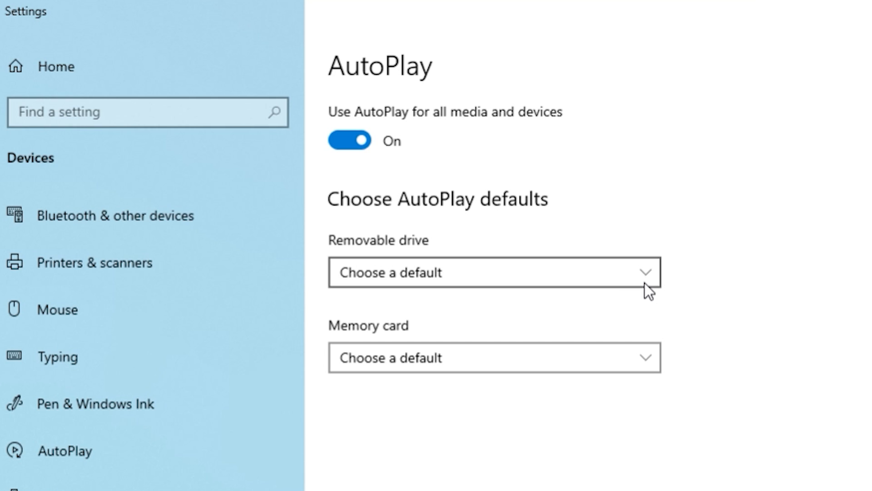
Step: Set Removable drive to Take no action and Memory card to Ask me every time
click(493, 272)
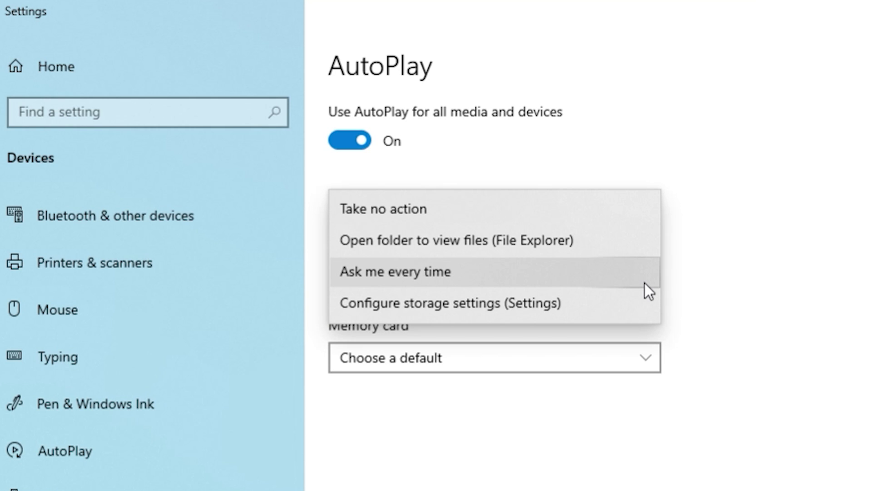
mouse_move(579, 287)
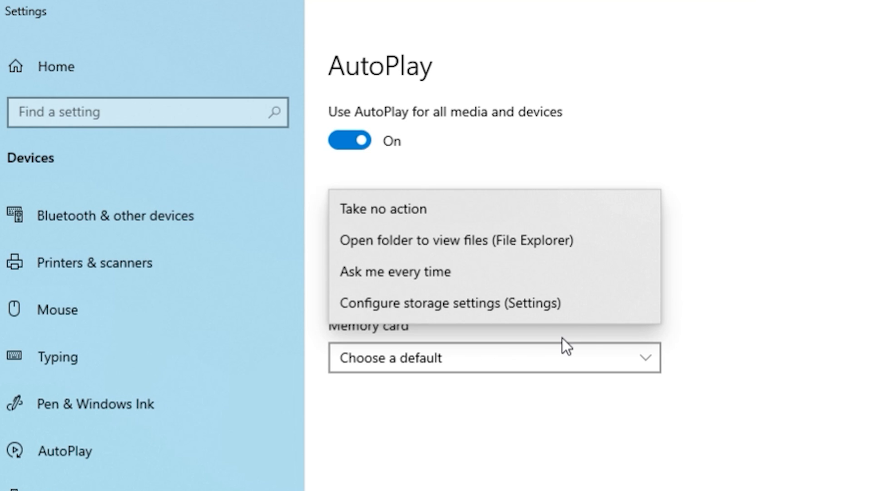
click(383, 208)
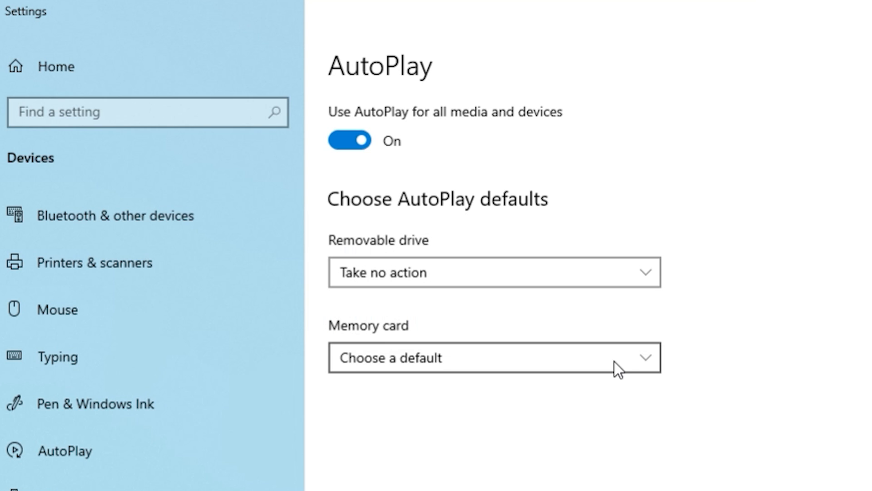
click(492, 272)
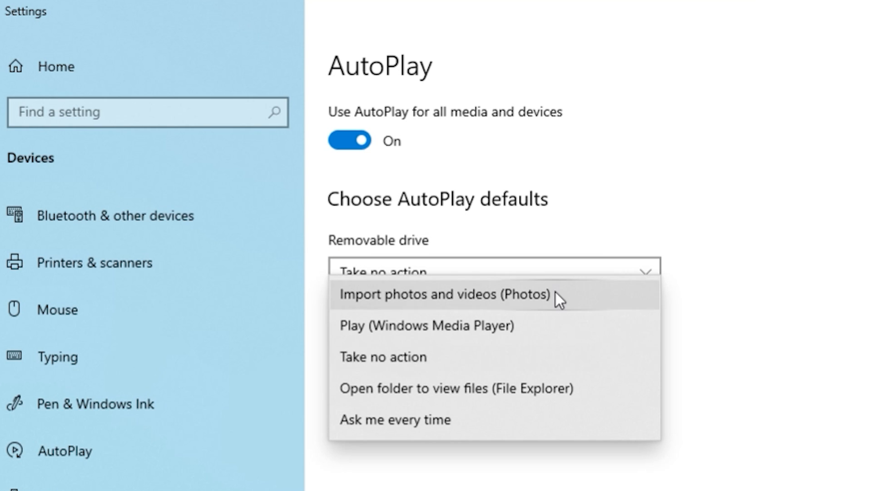
mouse_move(563, 364)
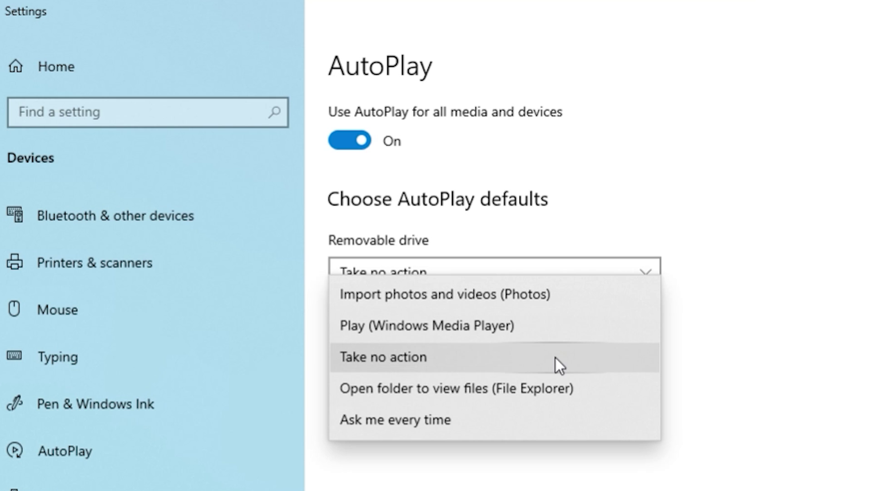
mouse_move(552, 427)
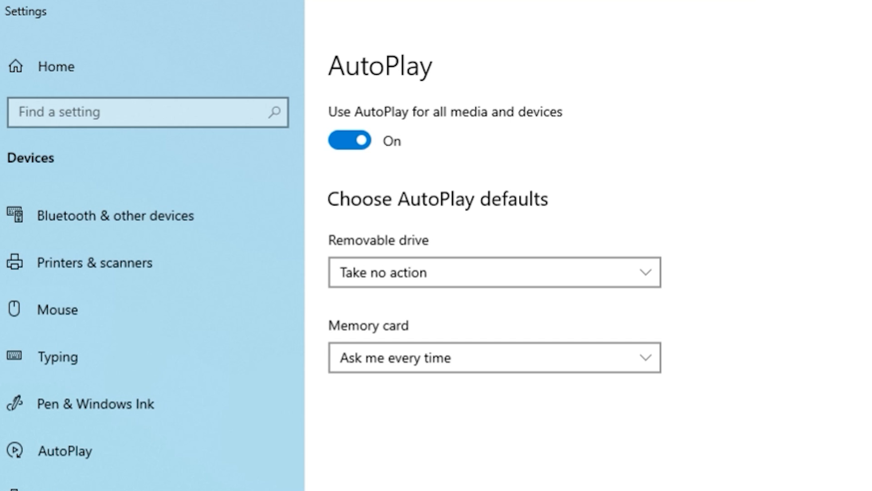
click(349, 140)
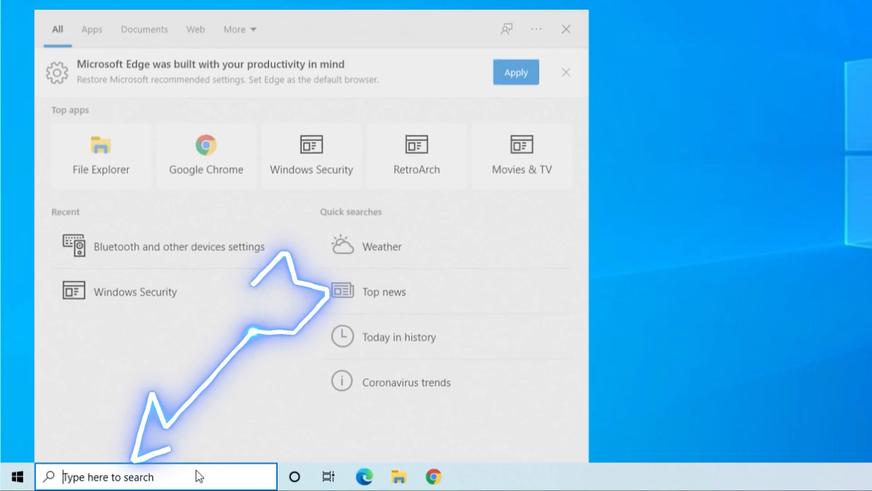
Step: Search "bluetooth" and go to the Bluetooth and other devices settings page
text(bluetooth)
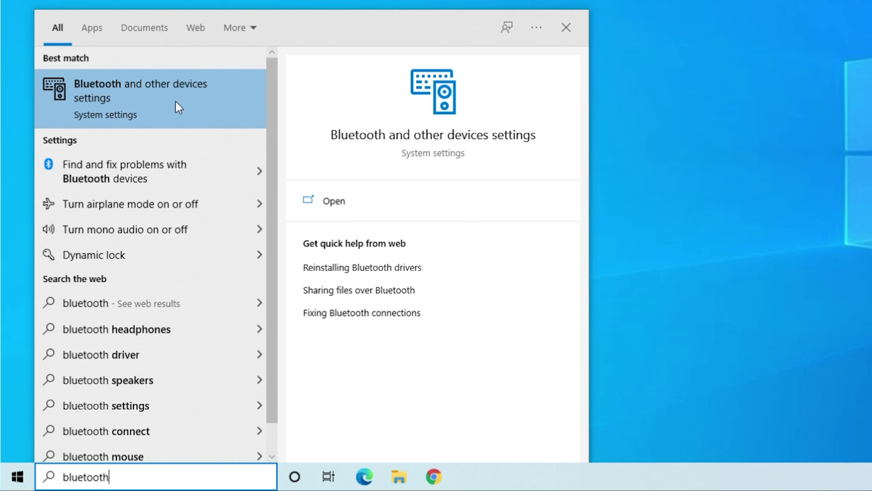
click(146, 99)
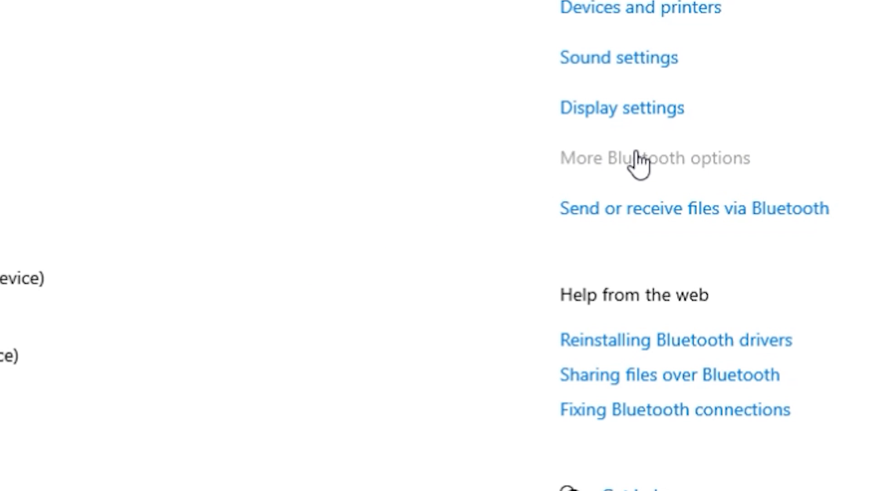
Step: In More Bluetooth options, disallow Bluetooth devices from finding this PC, then start adding a device
click(638, 159)
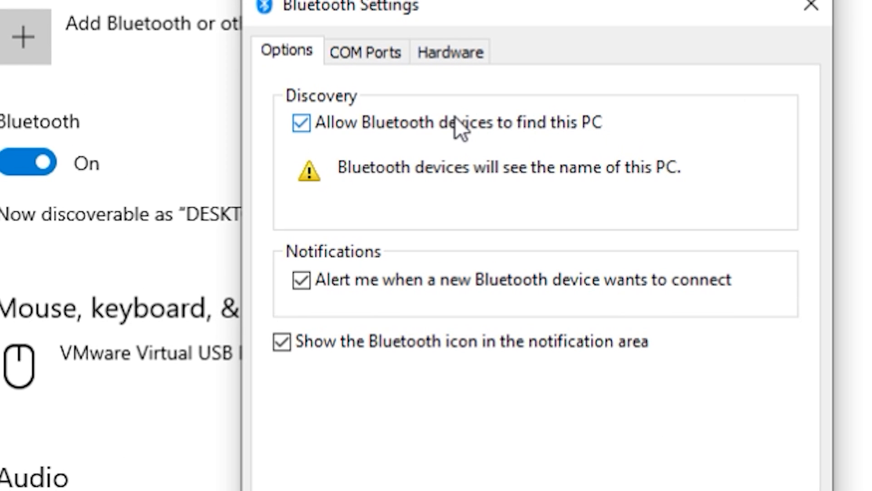
click(301, 121)
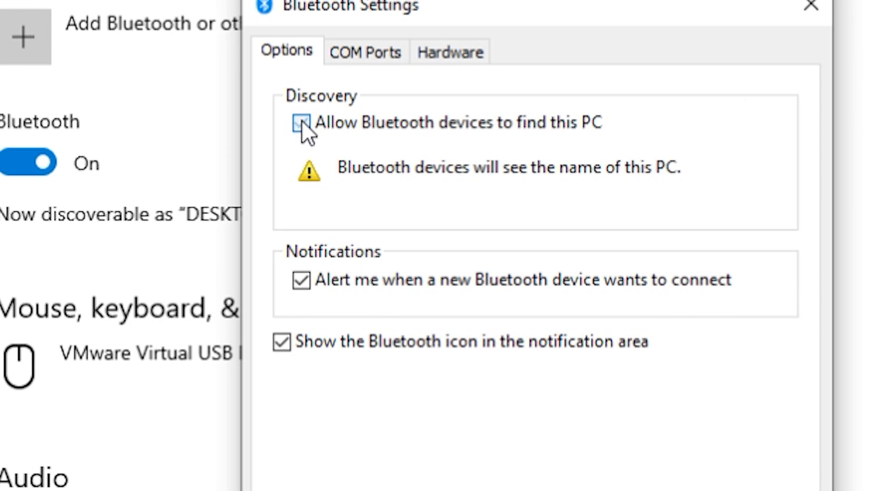
click(303, 123)
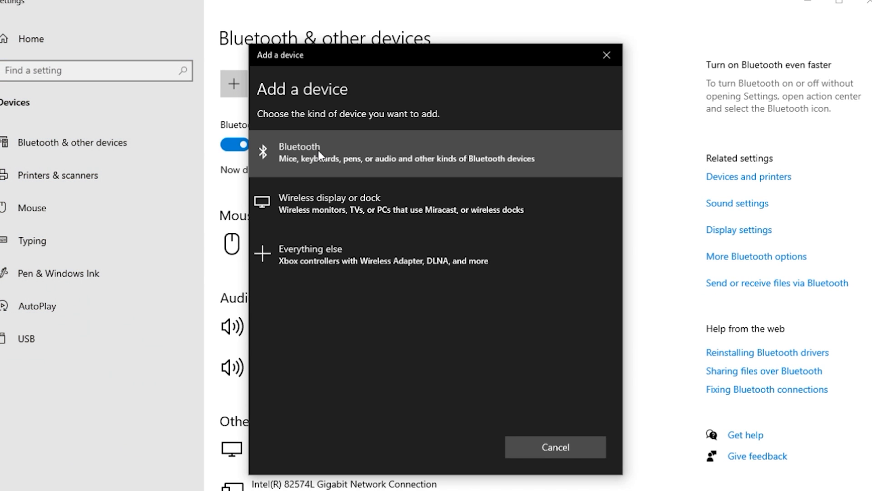
Step: List nearby Bluetooth devices in Add a device, then cancel without pairing
click(299, 152)
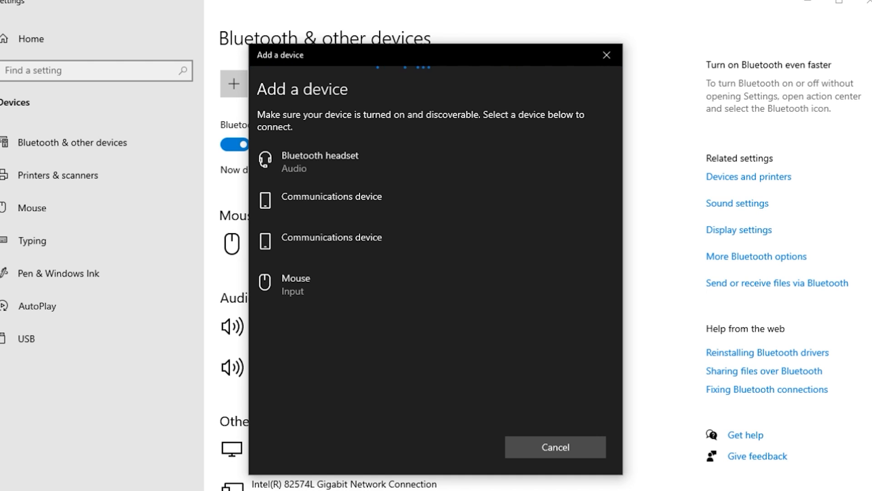
click(556, 446)
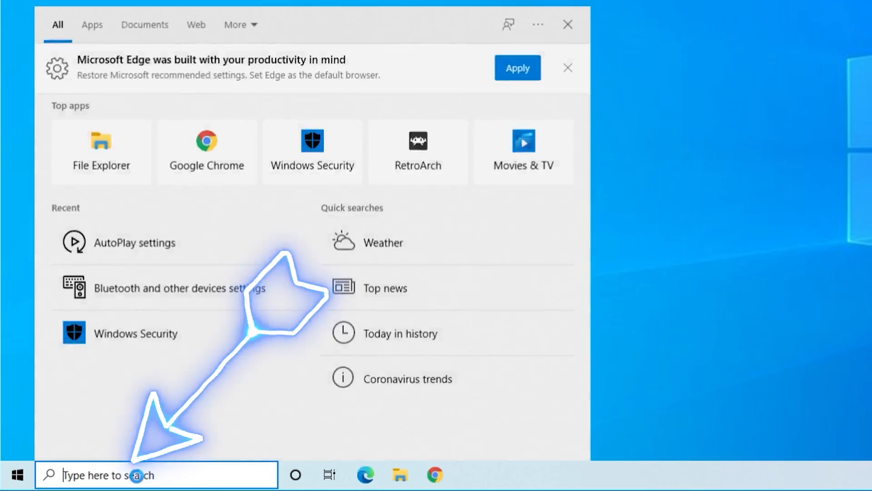
Step: Search "security" and launch the Windows Security app
text(security)
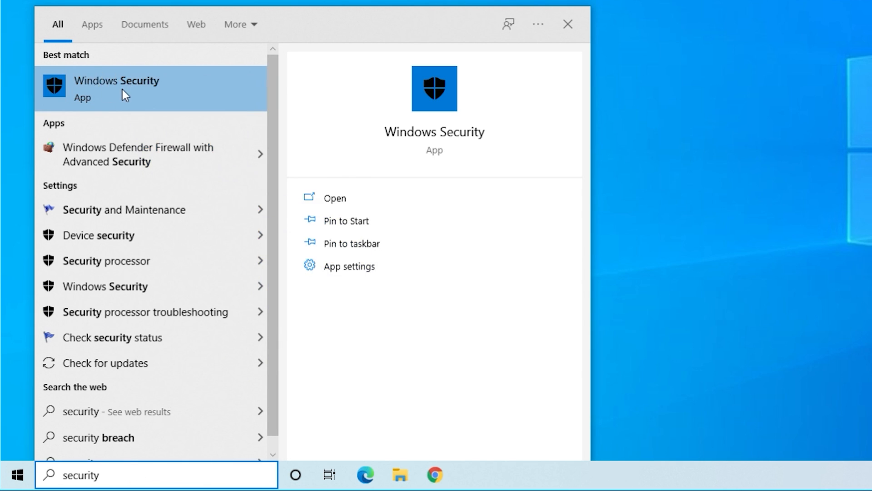
click(117, 88)
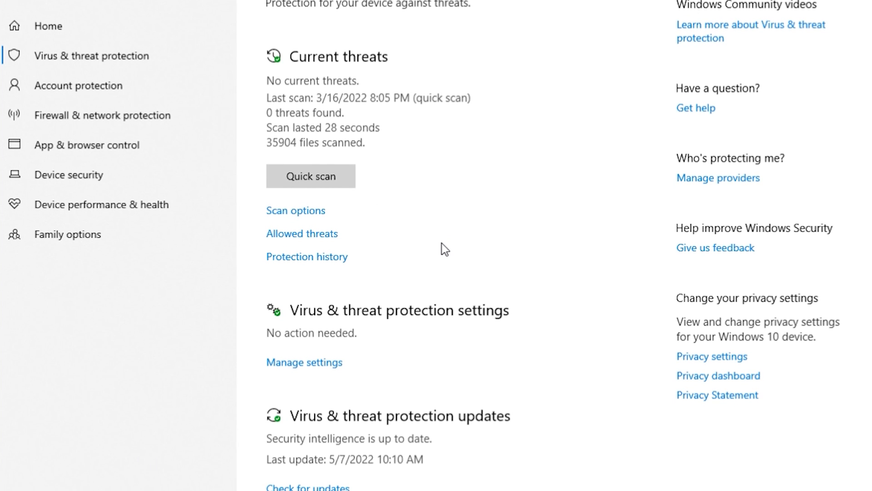
Step: Turn Controlled folder access On under ransomware protection, then go to Firewall & network protection
scroll(down, 3)
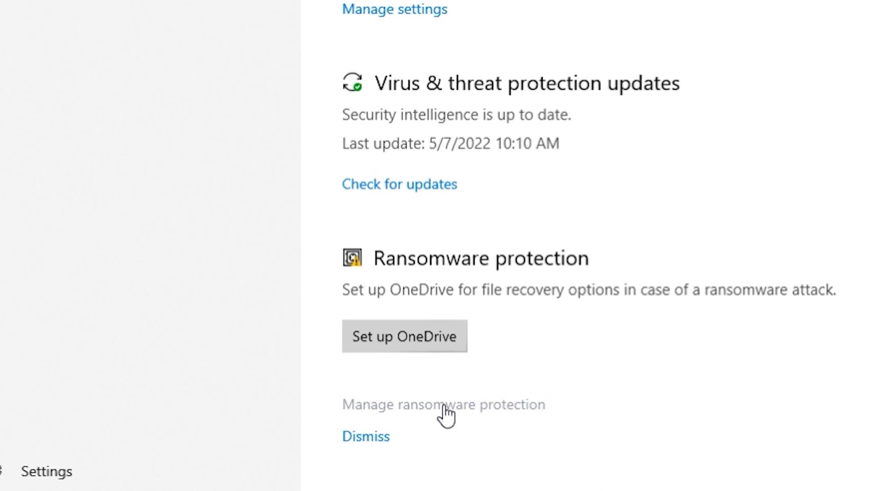
click(445, 404)
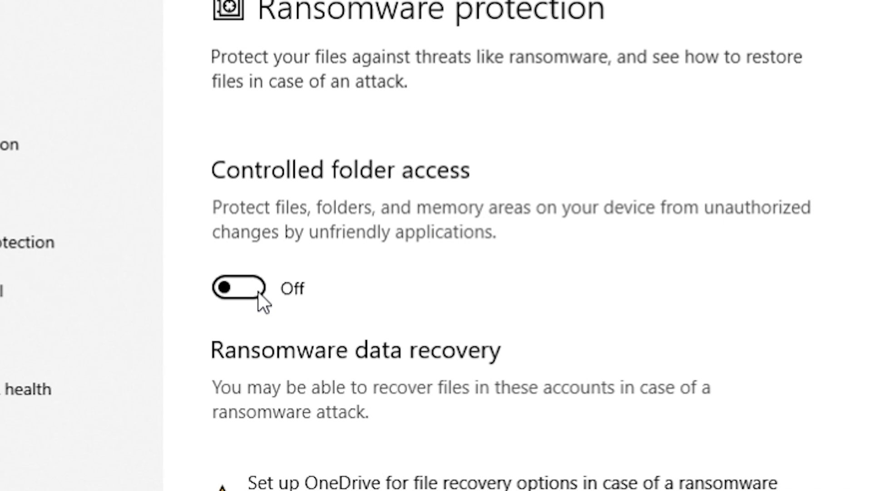
click(239, 289)
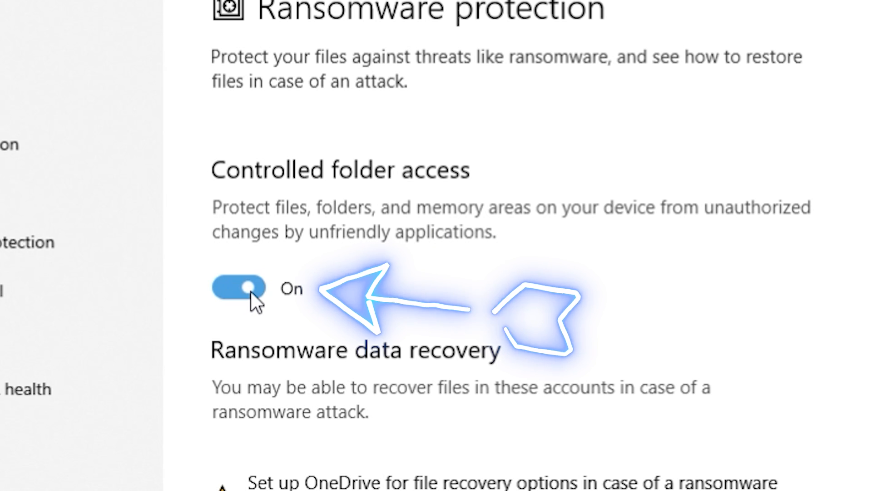
click(238, 290)
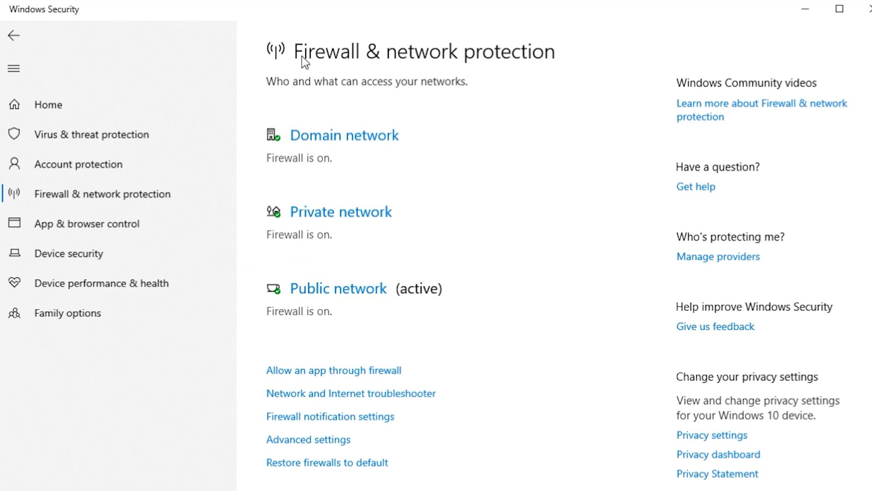
mouse_move(394, 120)
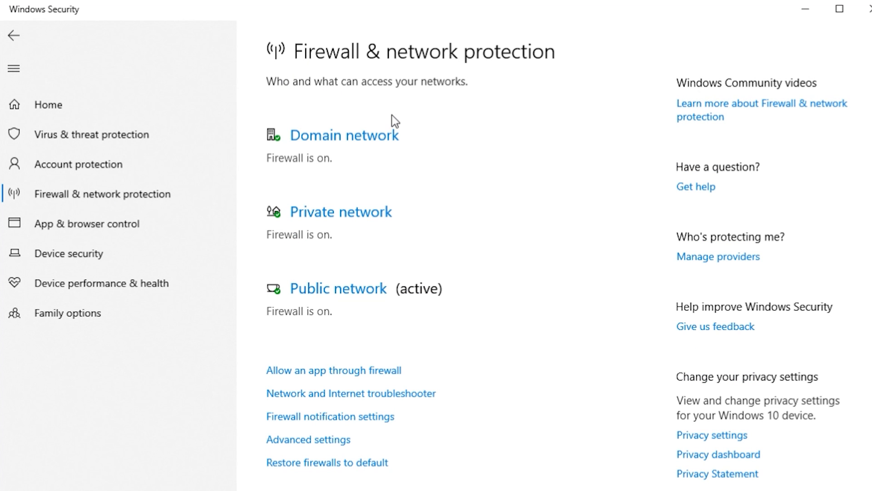
mouse_move(323, 145)
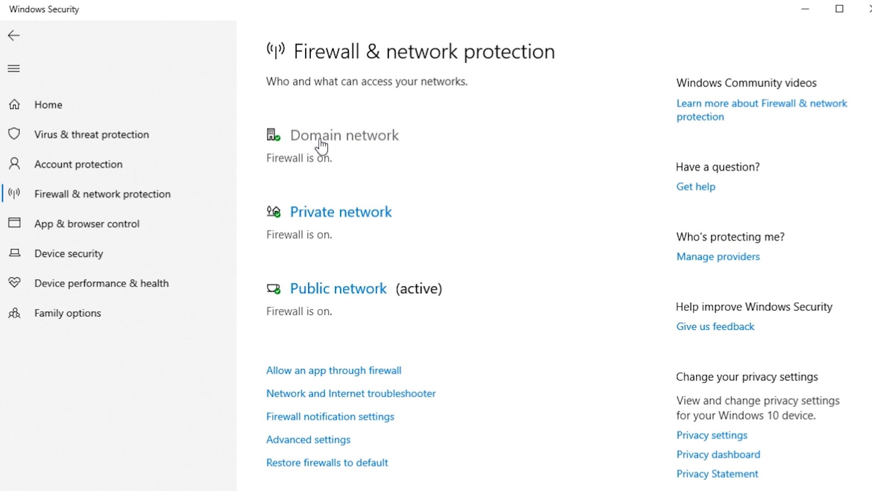
Step: Review Domain and Public network firewalls, leaving Public blocking all incoming connections, then move to App & browser control
click(344, 135)
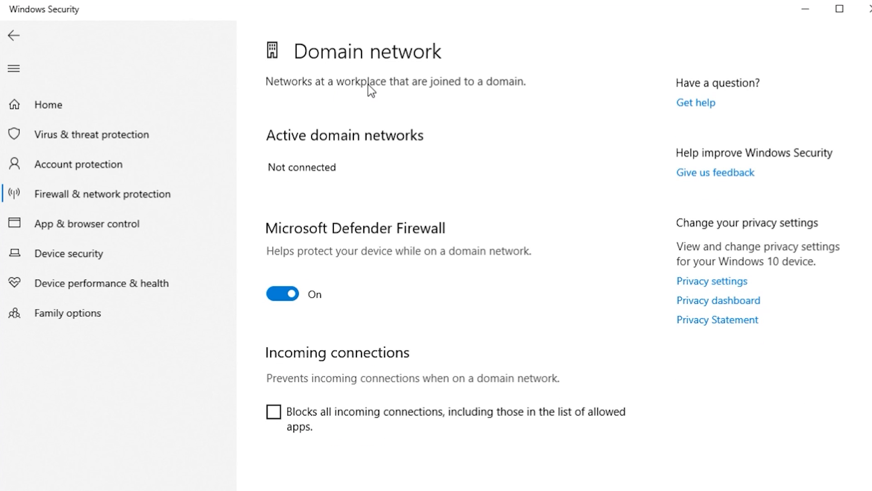
mouse_move(373, 96)
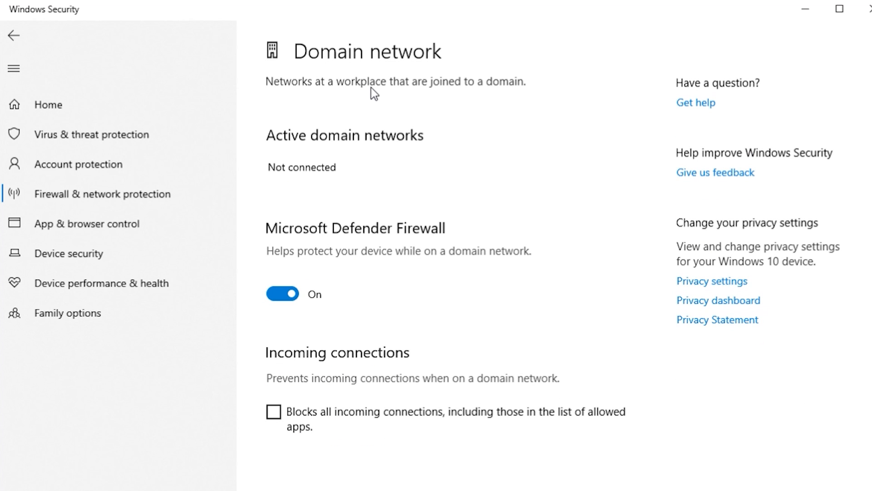
mouse_move(174, 205)
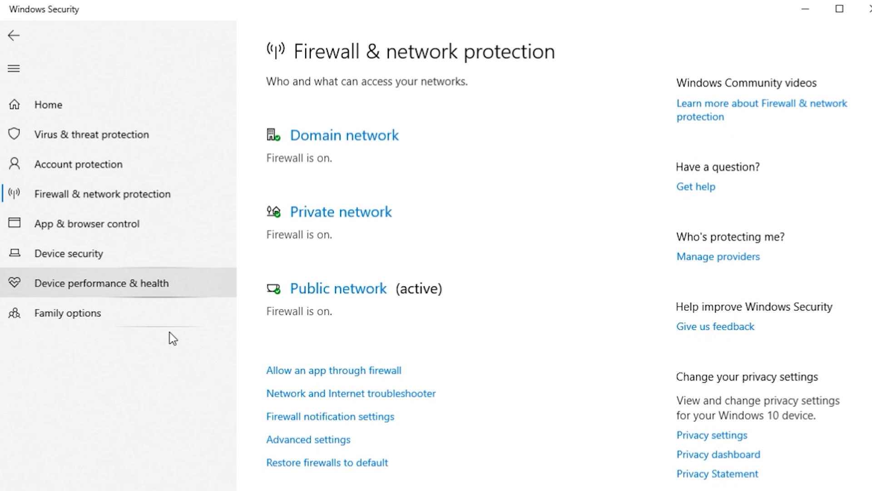
click(338, 288)
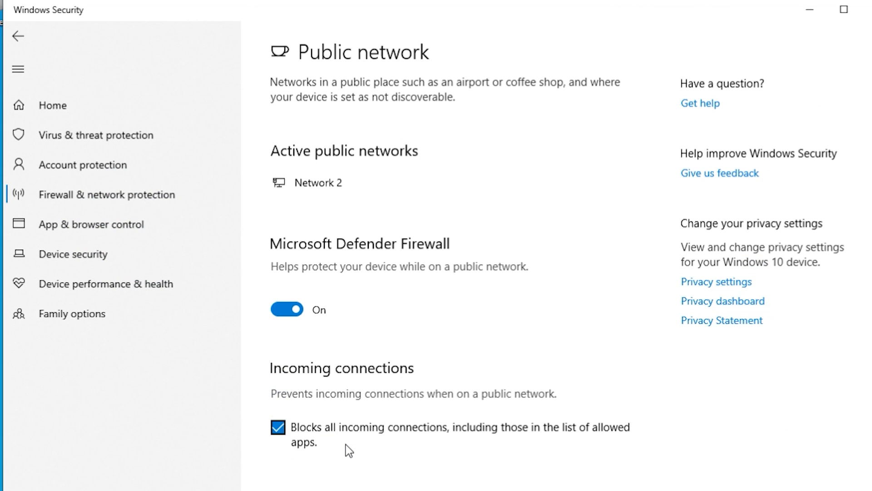
click(18, 37)
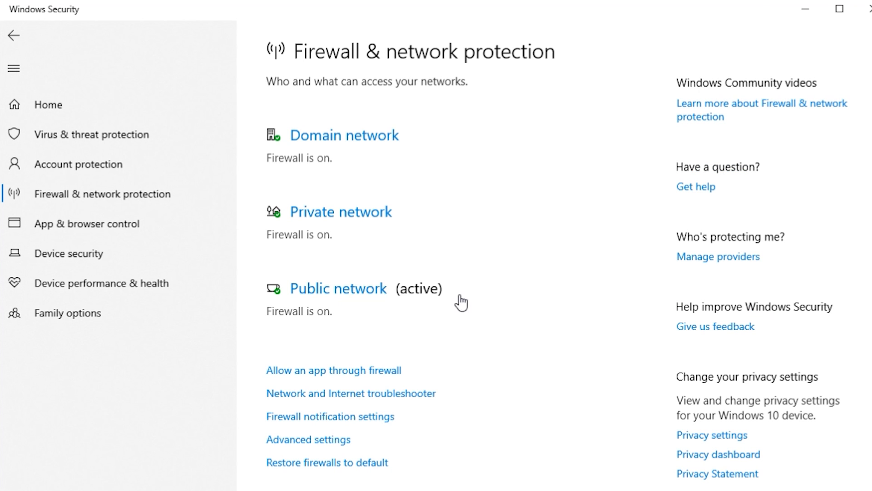
click(86, 223)
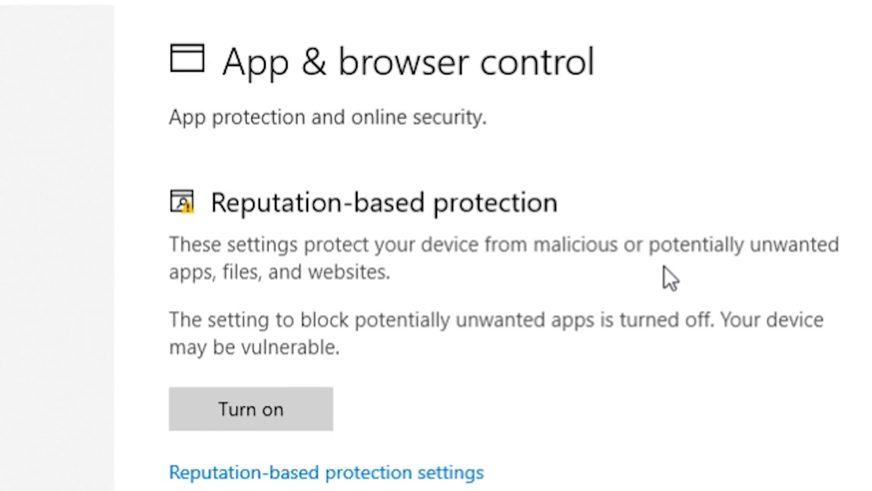
mouse_move(255, 343)
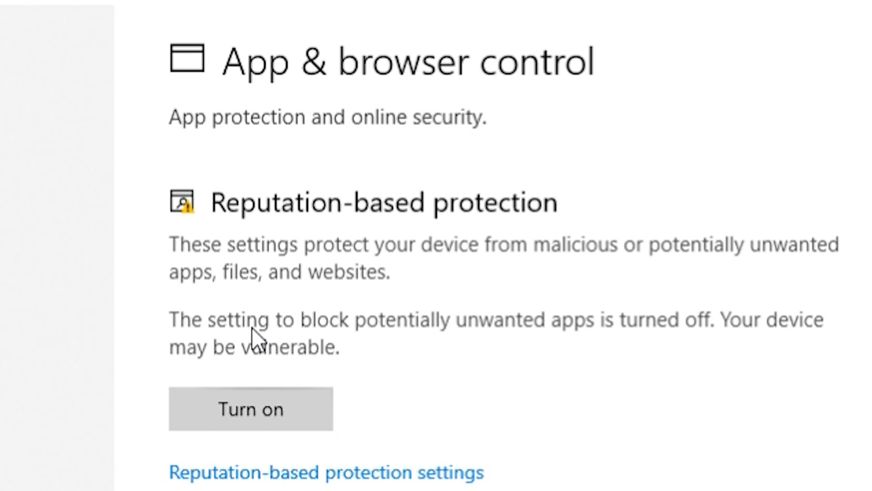
mouse_move(622, 358)
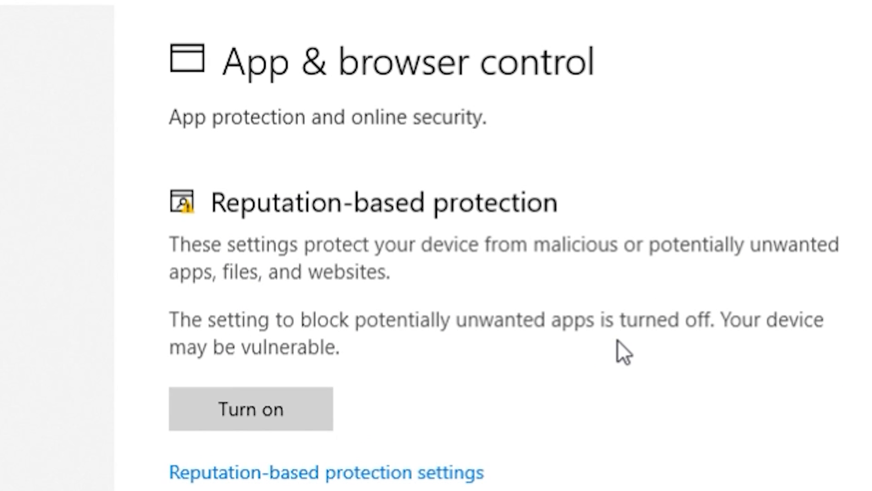
Step: Turn on potentially unwanted app blocking and review the reputation-based protection settings down to Exploit protection
click(251, 410)
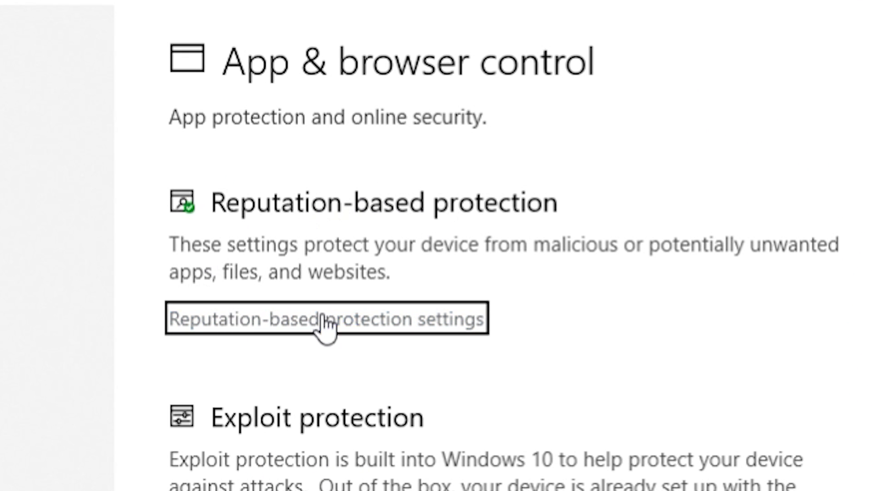
mouse_move(318, 330)
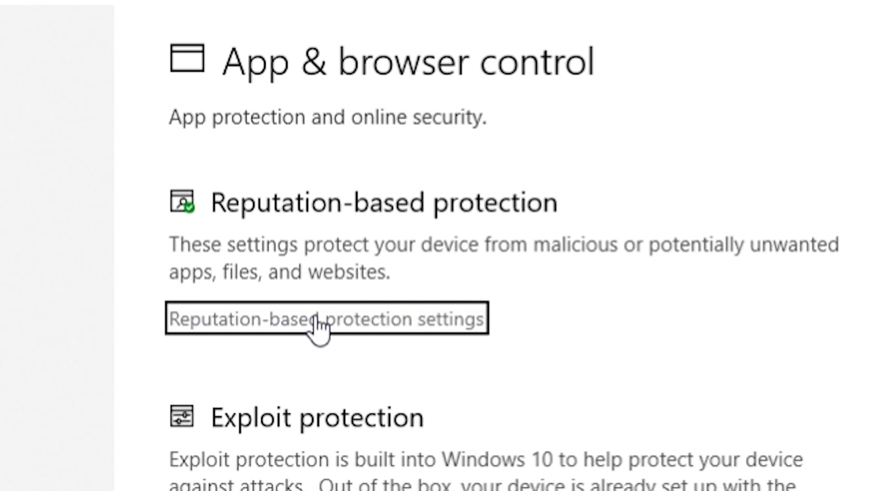
click(323, 331)
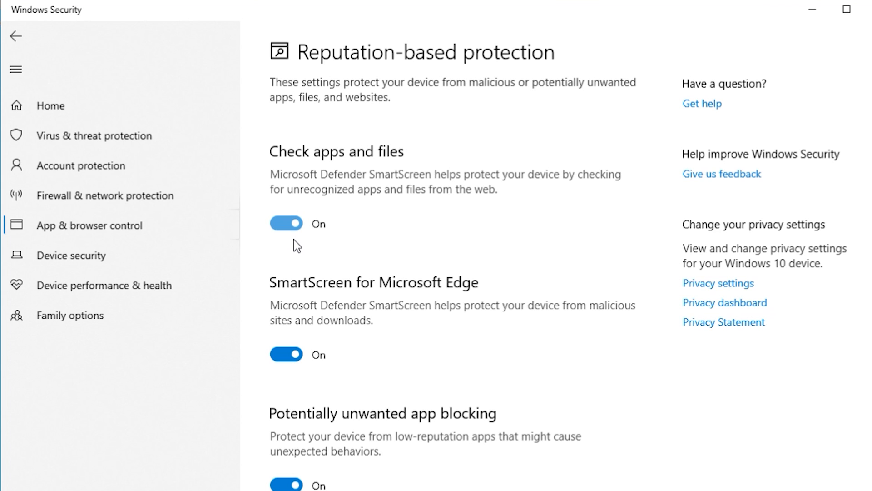
scroll(down, 3)
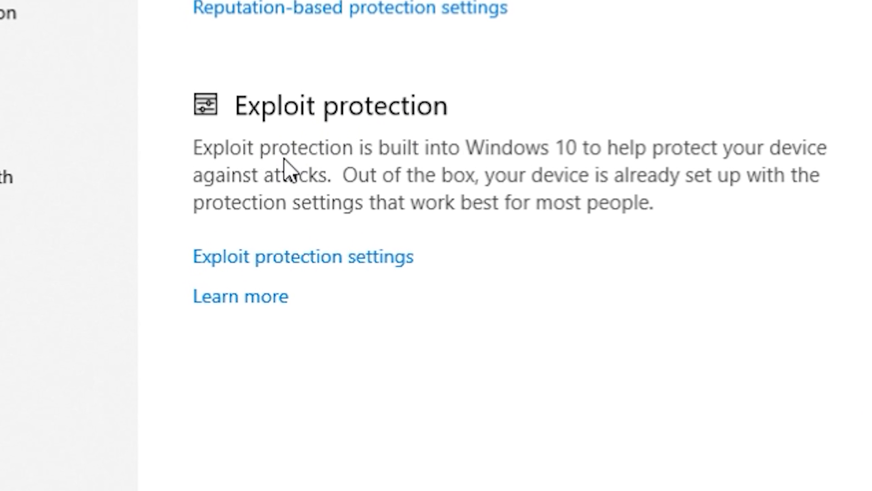
mouse_move(329, 221)
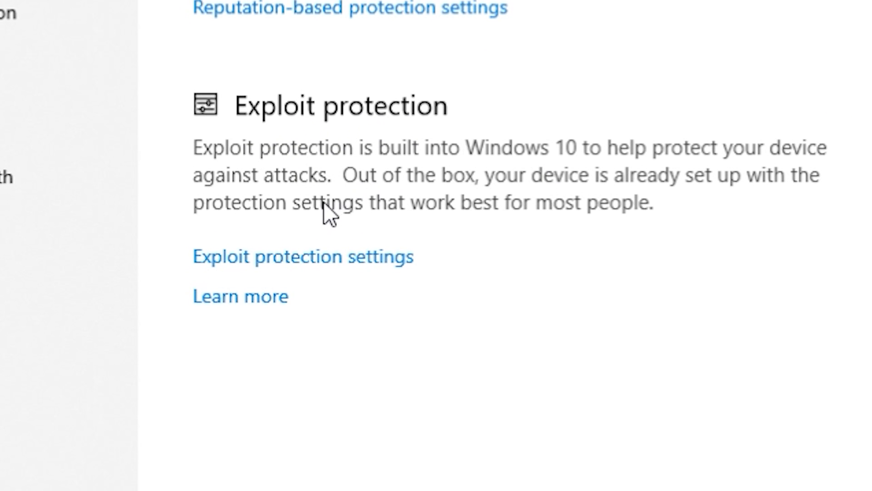
mouse_move(326, 268)
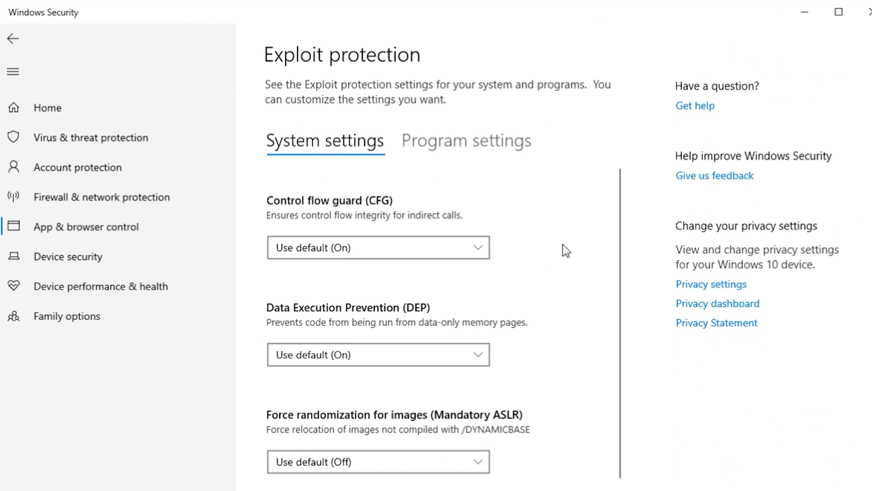
mouse_move(567, 239)
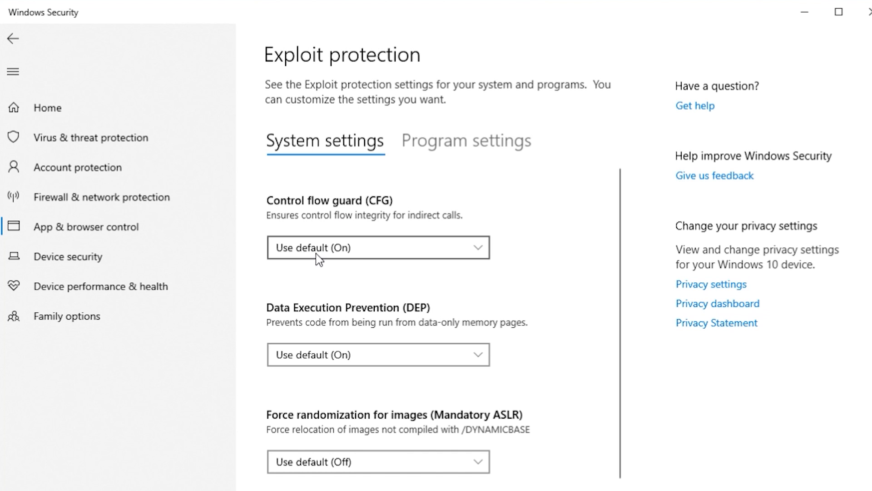
mouse_move(365, 374)
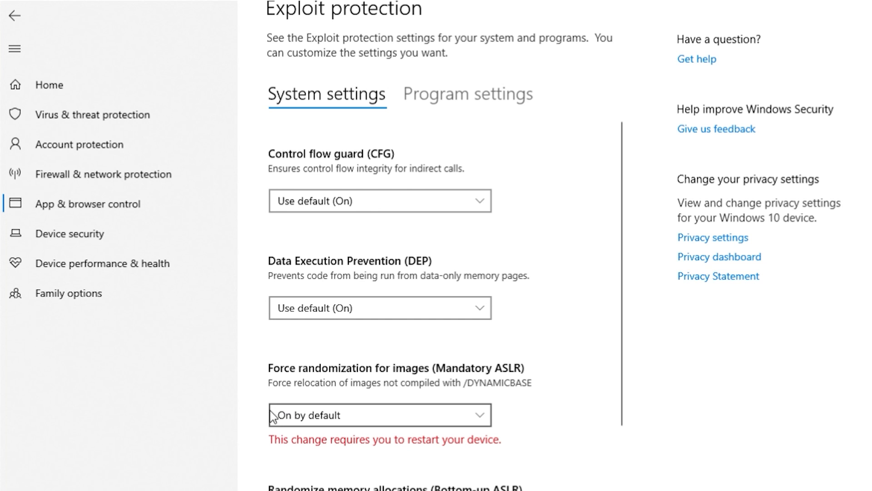
mouse_move(311, 416)
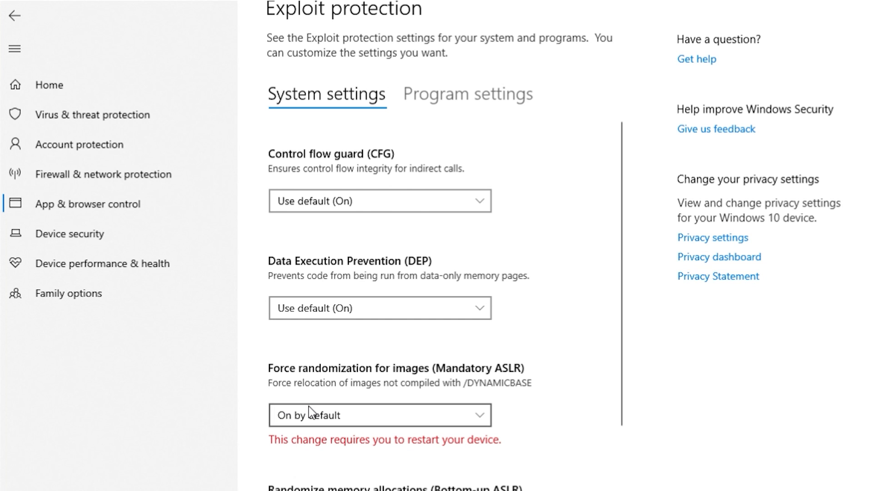
mouse_move(517, 463)
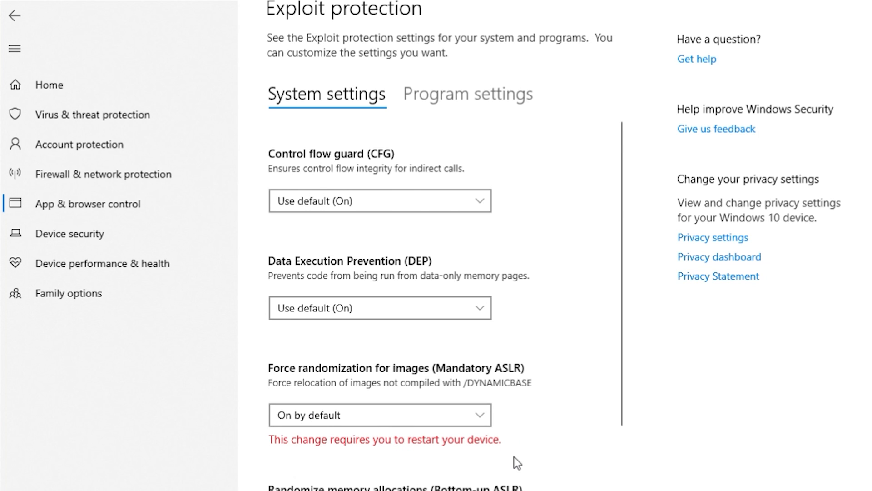
Step: With Mandatory ASLR set to On by default in Exploit protection, move on to the Device security page
scroll(down, 3)
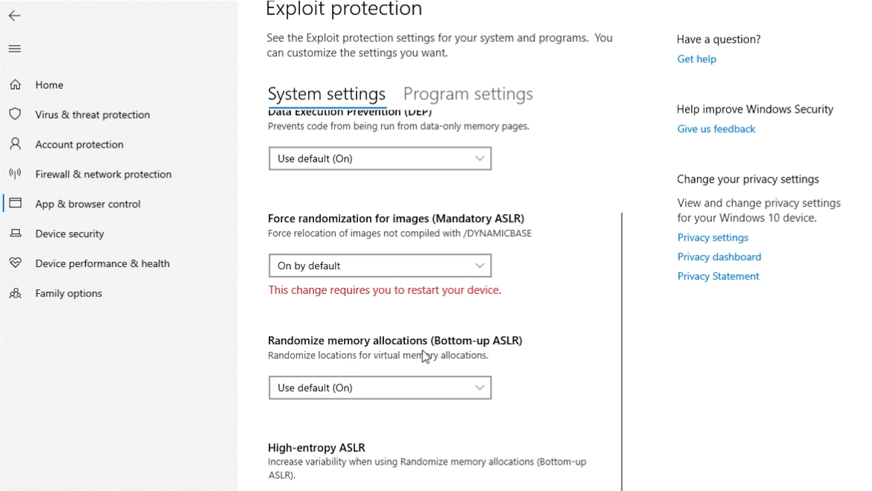
mouse_move(430, 437)
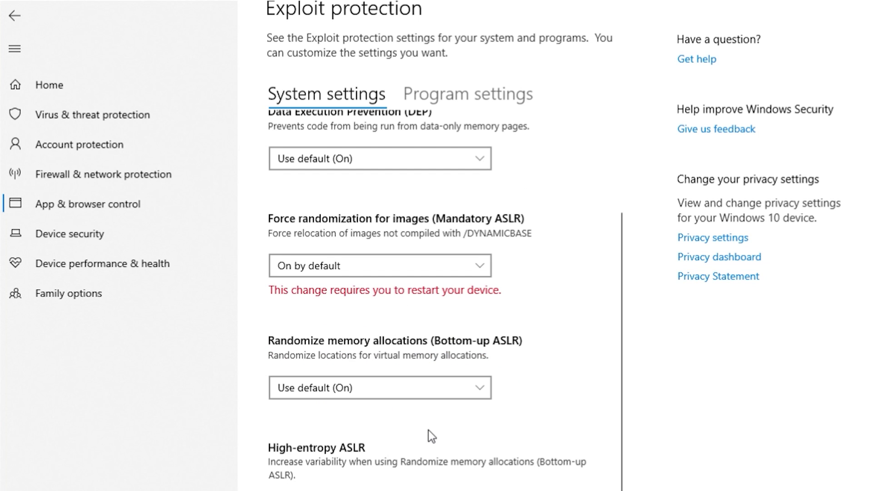
click(70, 233)
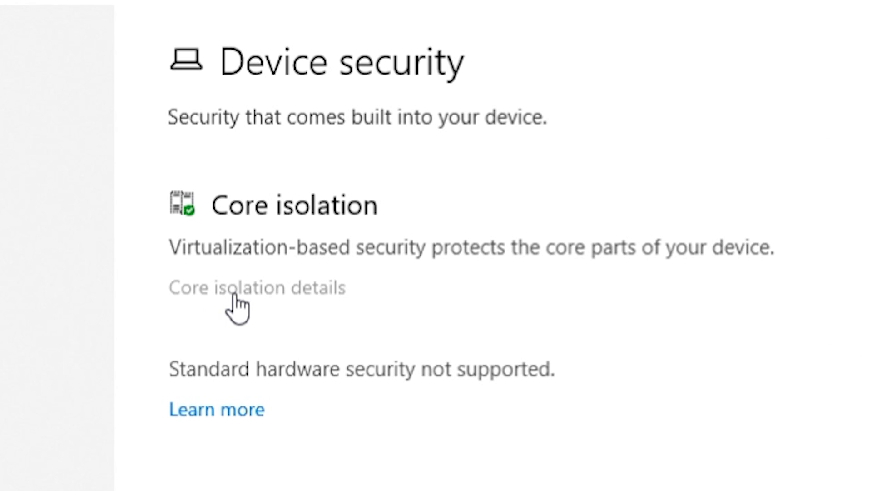
Step: Bring up the Core isolation details, where Memory integrity is shown as off
click(257, 287)
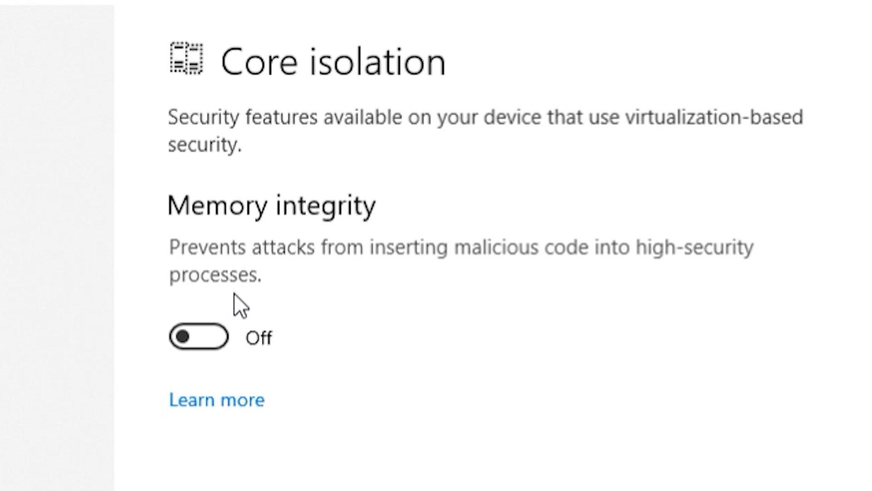
mouse_move(234, 292)
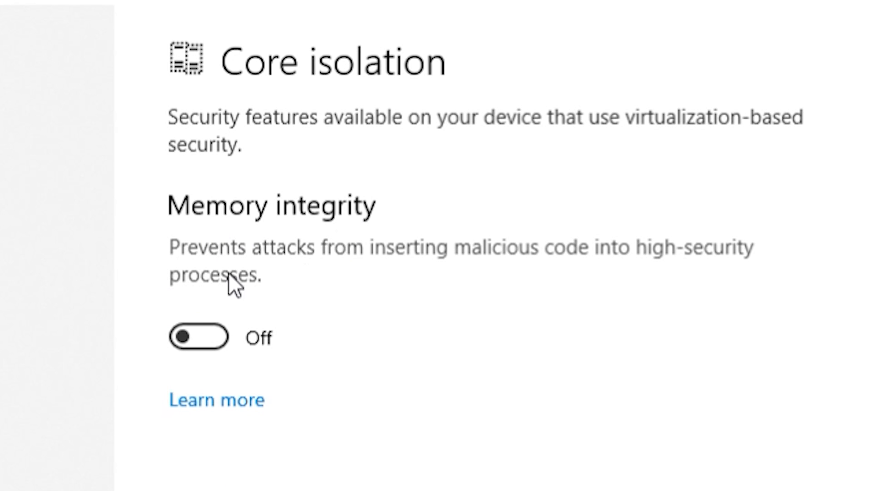
mouse_move(276, 303)
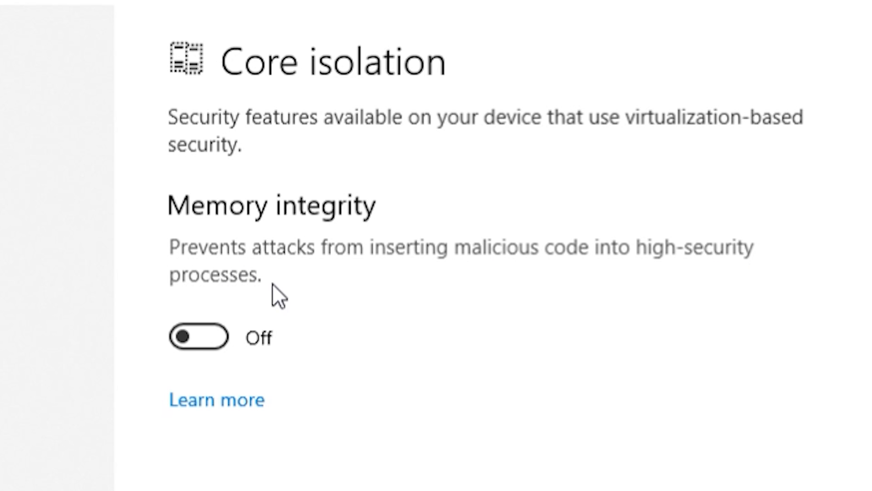
click(199, 338)
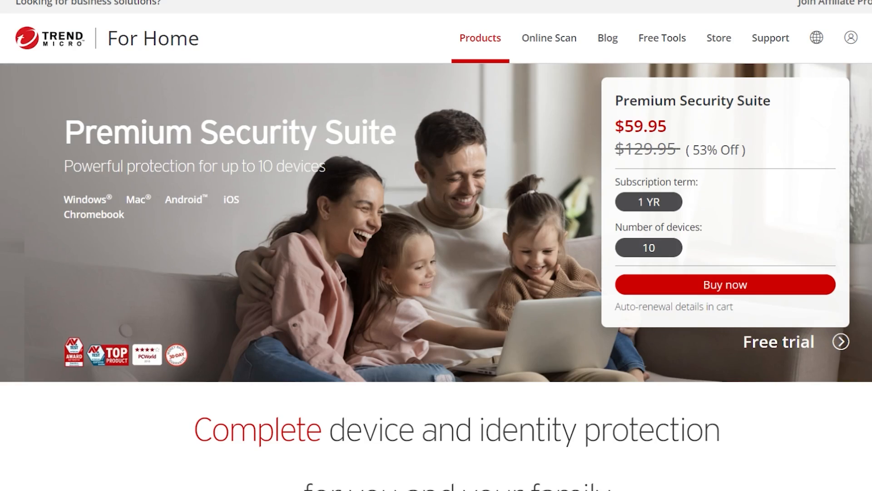
scroll(down, 3)
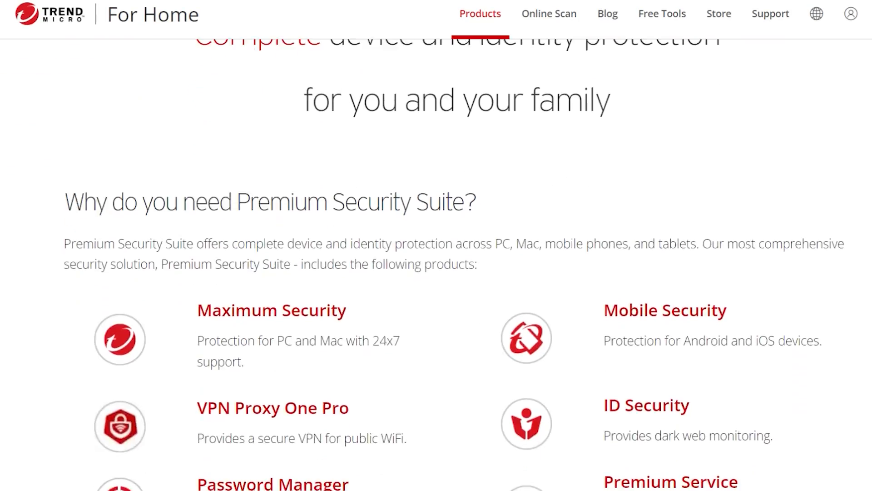
scroll(down, 3)
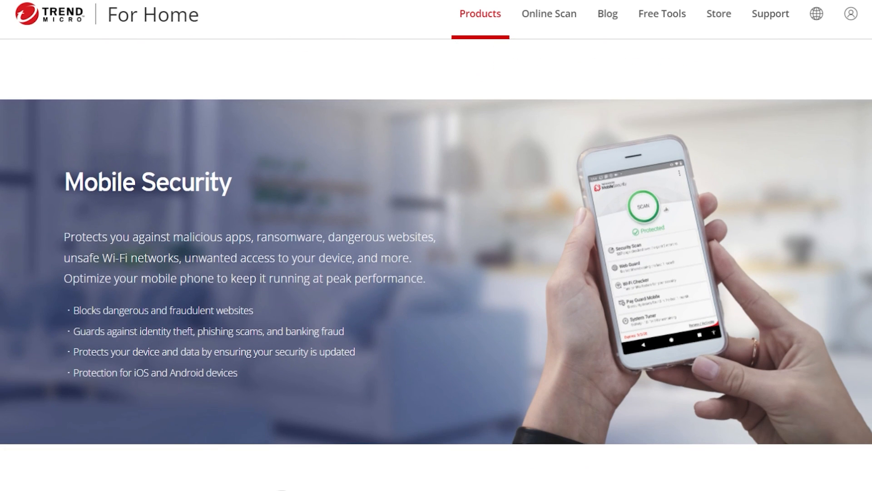
scroll(down, 3)
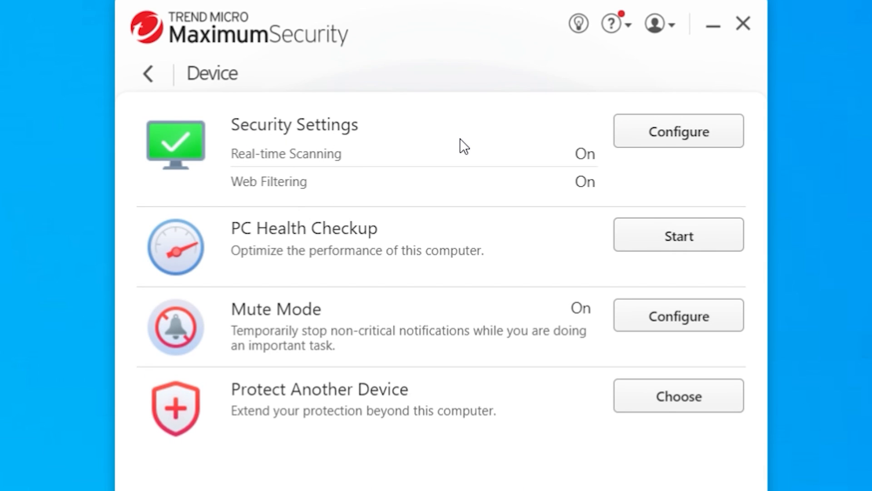
mouse_move(670, 154)
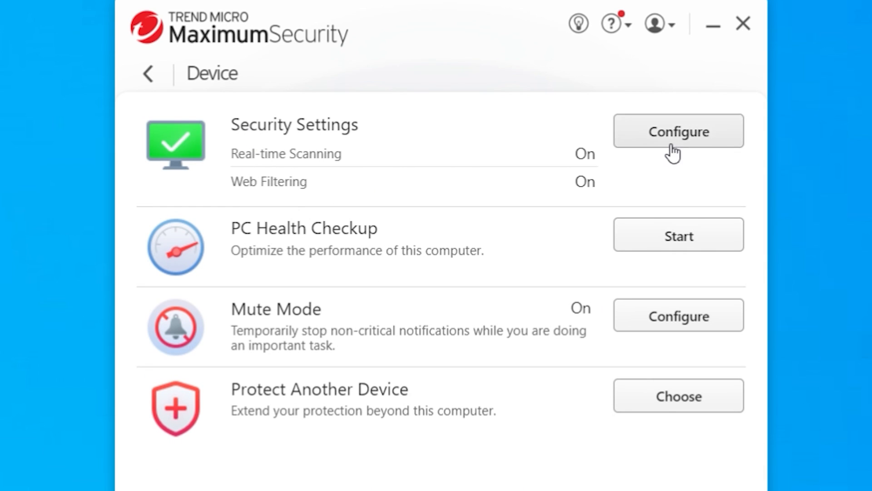
Step: Raise Web Threats protection strength to High
click(679, 131)
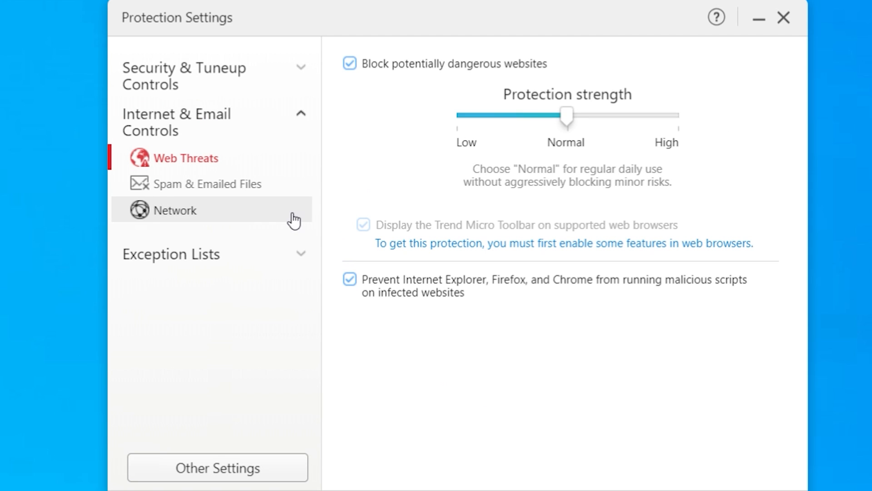
mouse_move(570, 119)
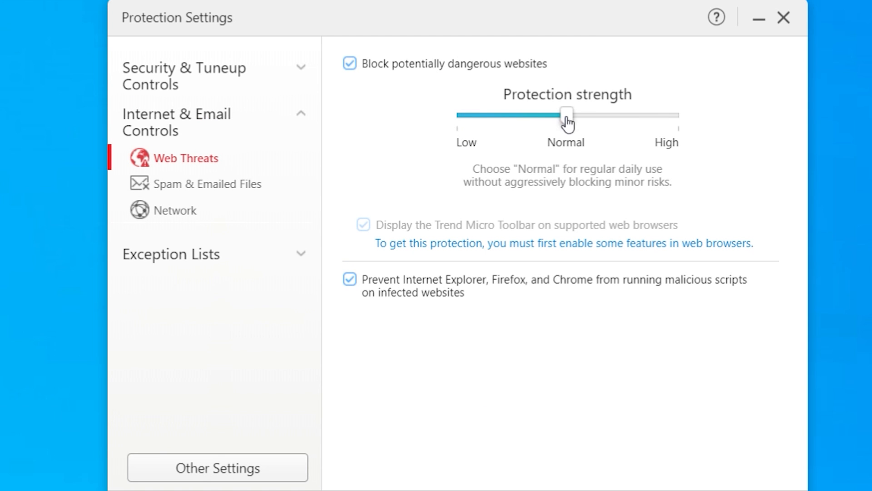
drag(567, 116, 678, 116)
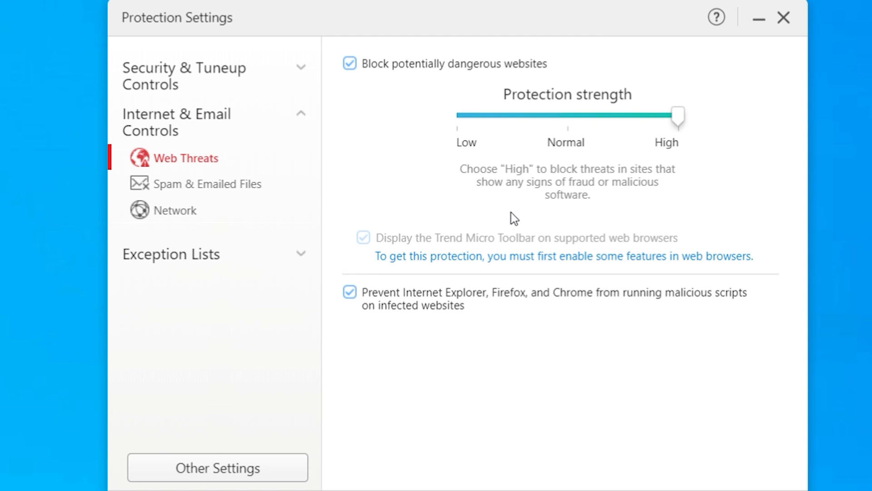
Step: Enable filtering of unwanted messages in the Outlook inbox under Spam & Emailed Files
click(207, 184)
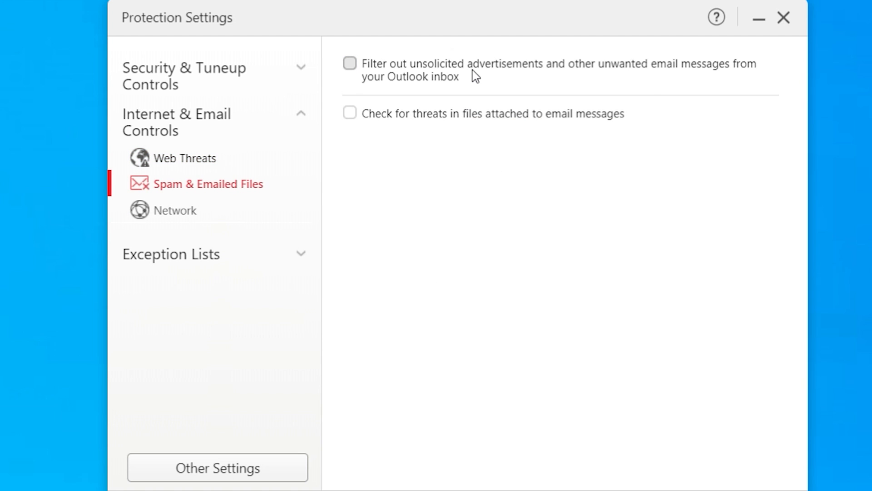
click(350, 63)
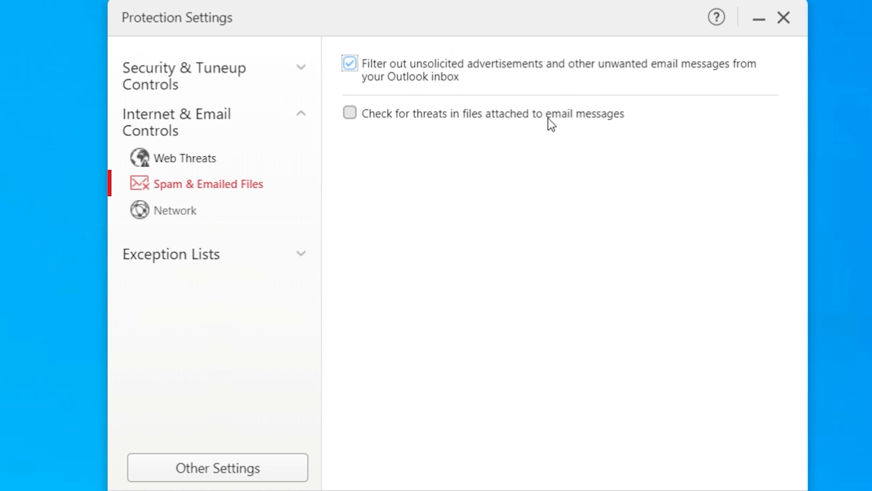
click(176, 210)
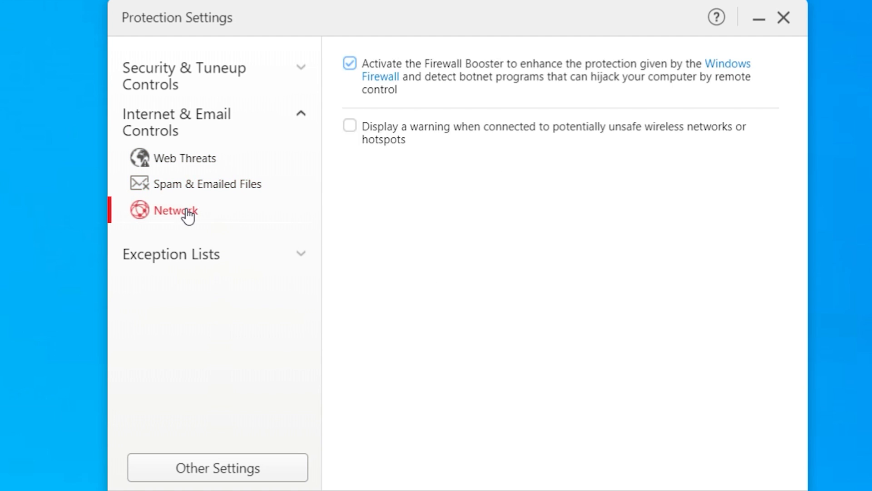
mouse_move(526, 80)
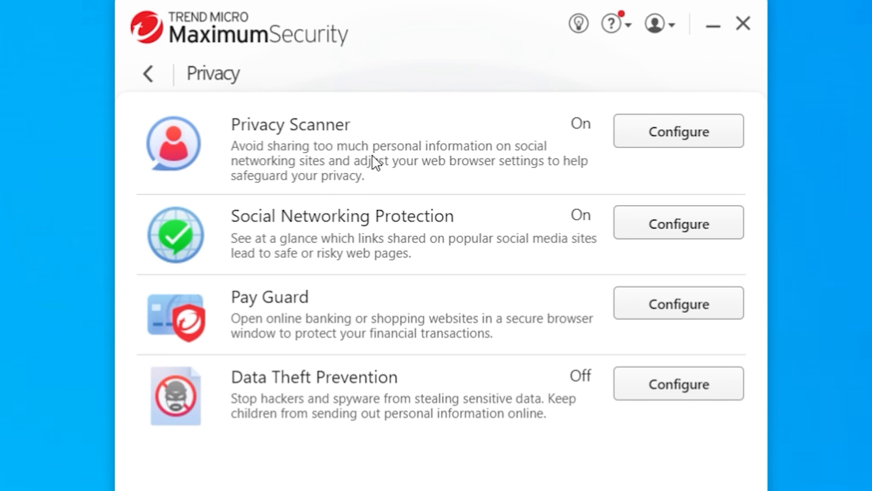
mouse_move(306, 168)
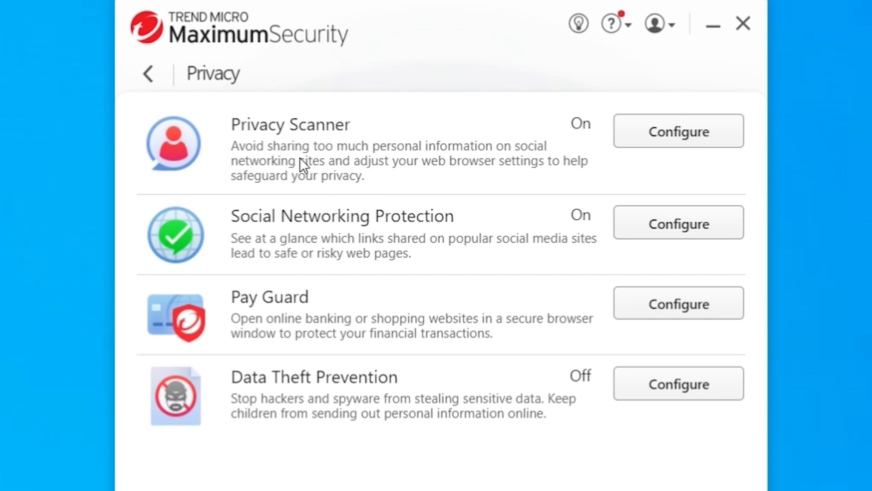
mouse_move(377, 229)
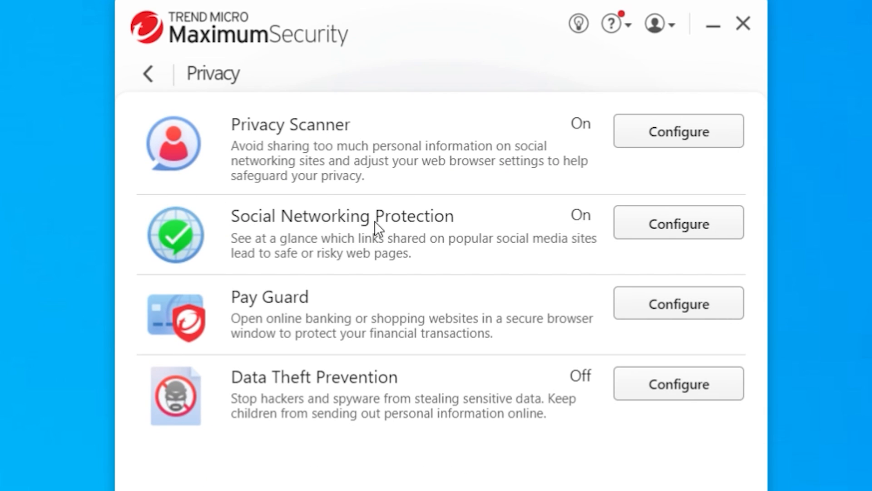
mouse_move(331, 259)
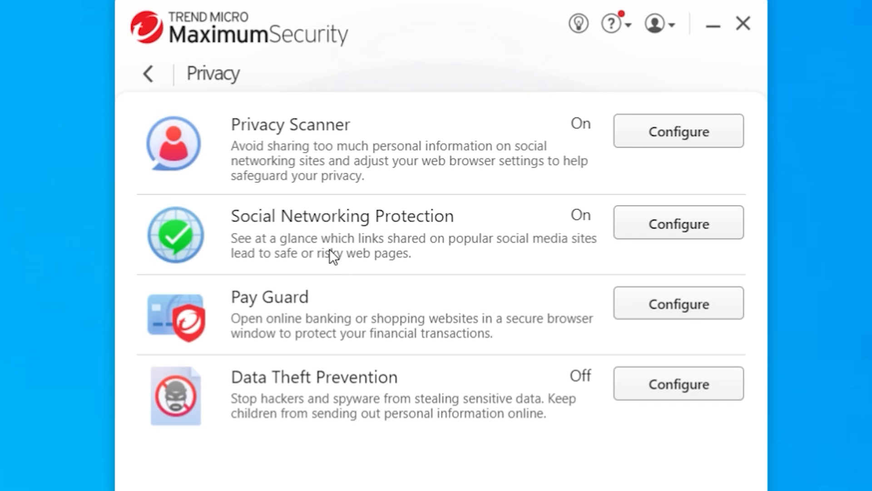
mouse_move(448, 358)
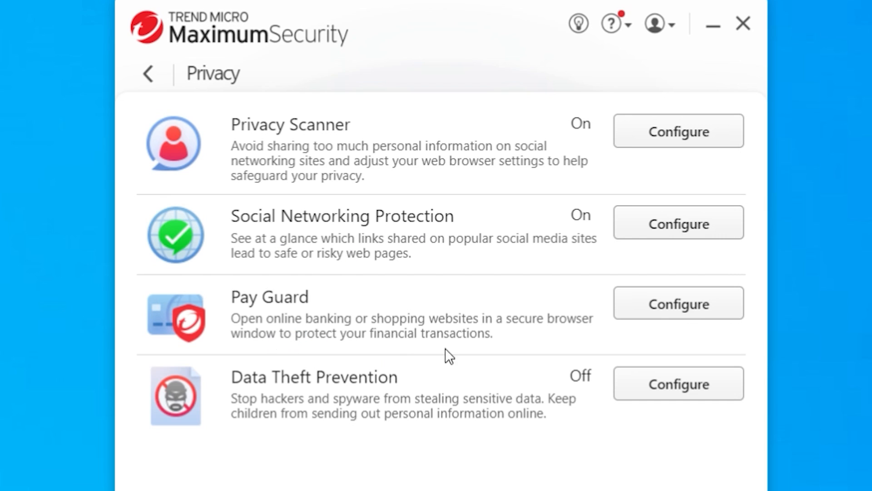
mouse_move(314, 423)
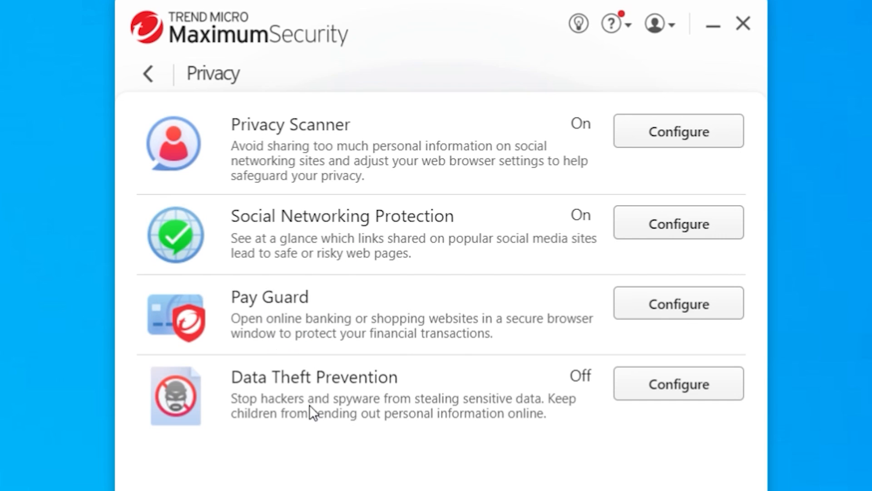
mouse_move(349, 436)
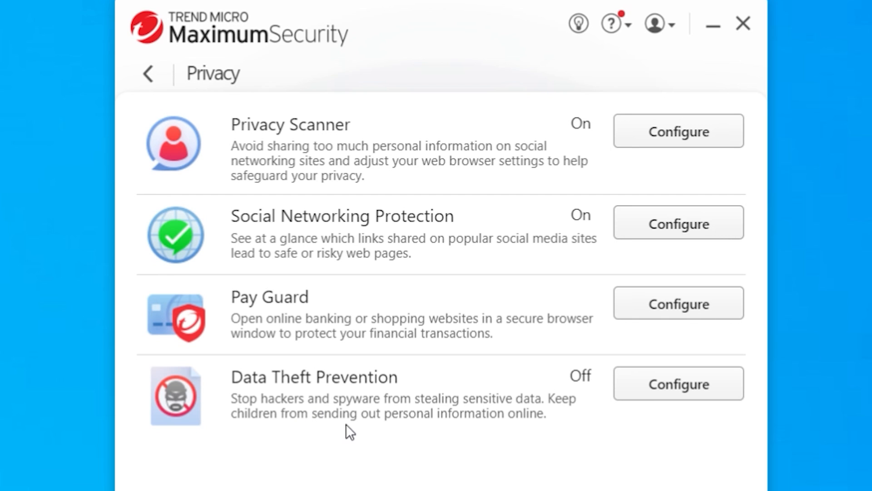
Step: Return to the home overview and bring up the Data features: Folder Shield, Secure Erase, Password Manager, Vault
click(150, 72)
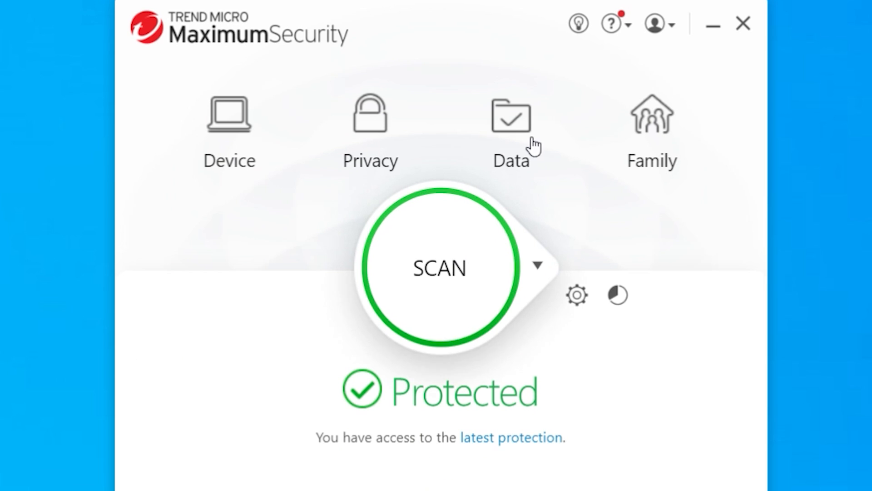
click(510, 117)
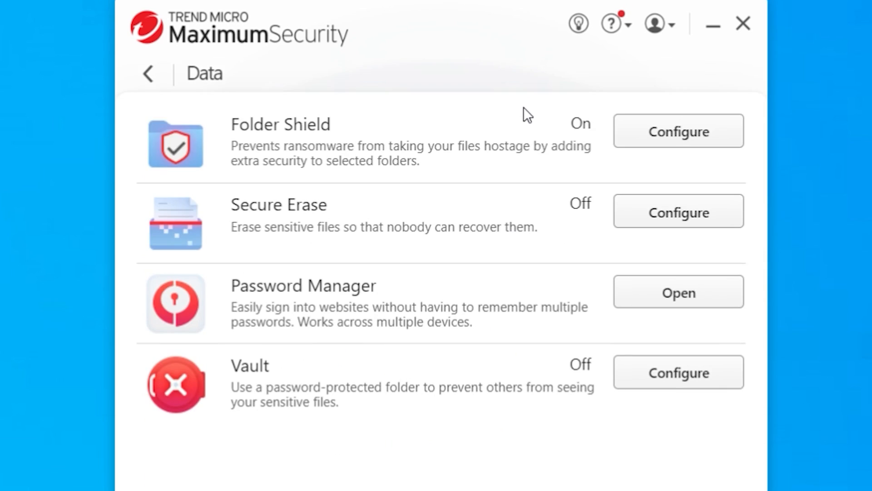
mouse_move(425, 181)
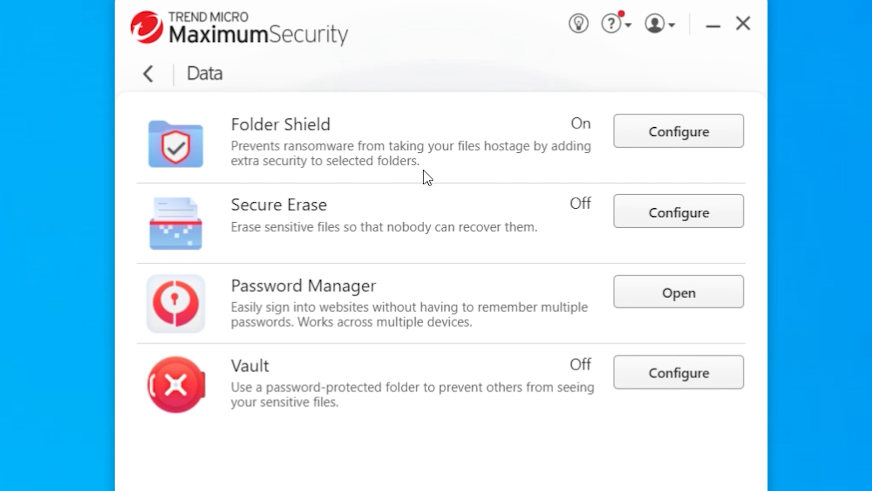
mouse_move(303, 328)
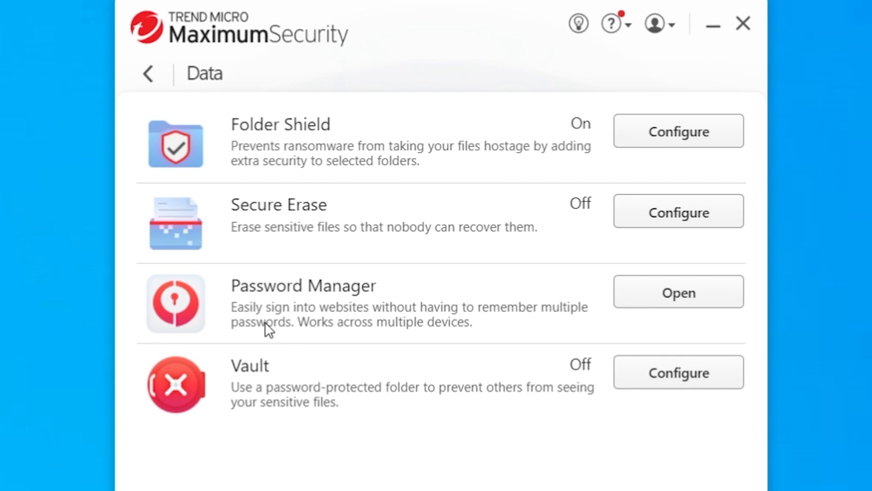
mouse_move(331, 334)
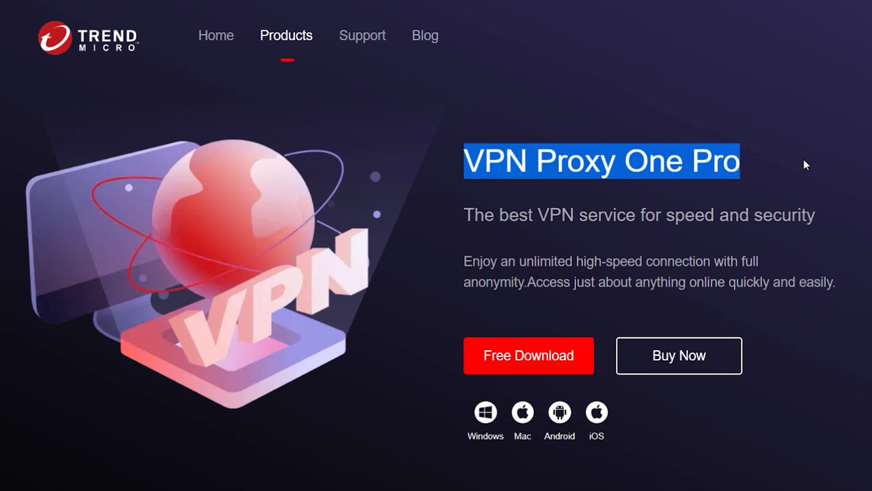
Step: Scroll down the VPN Proxy One Pro product page to its download options
scroll(down, 3)
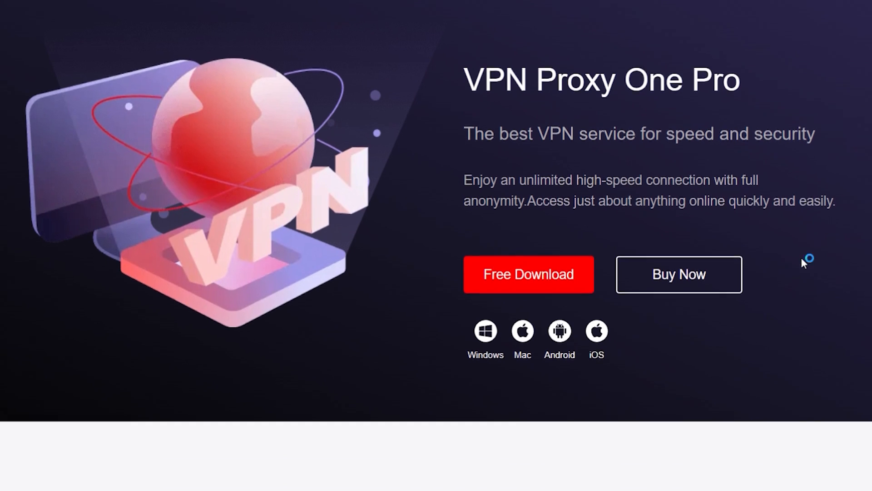
scroll(down, 3)
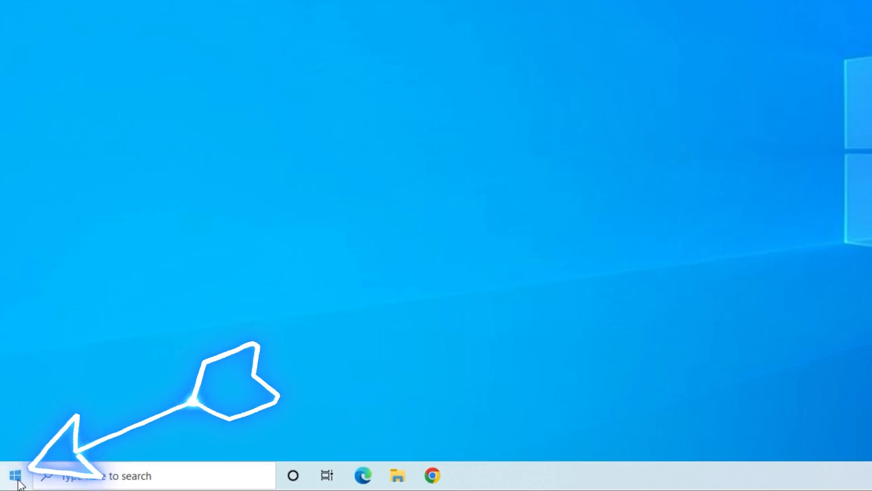
Step: Reach the Privacy General page via the Start button's right-click menu and Settings
right_click(15, 472)
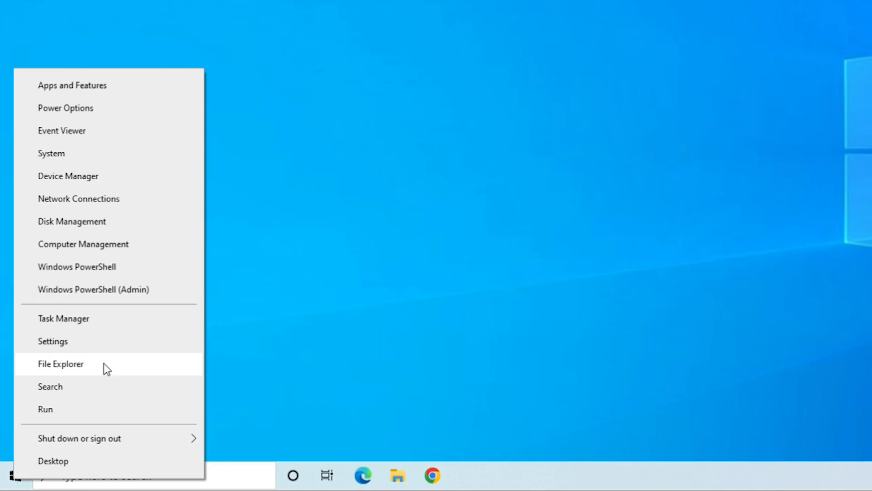
click(53, 341)
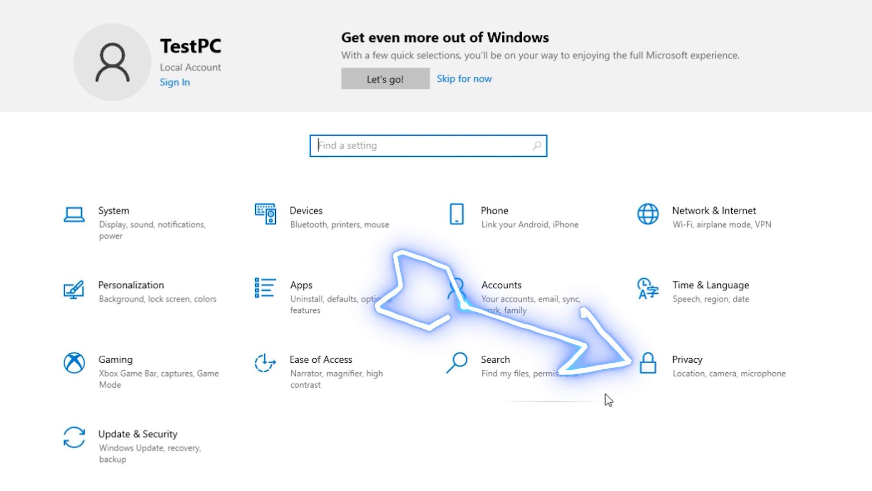
click(687, 360)
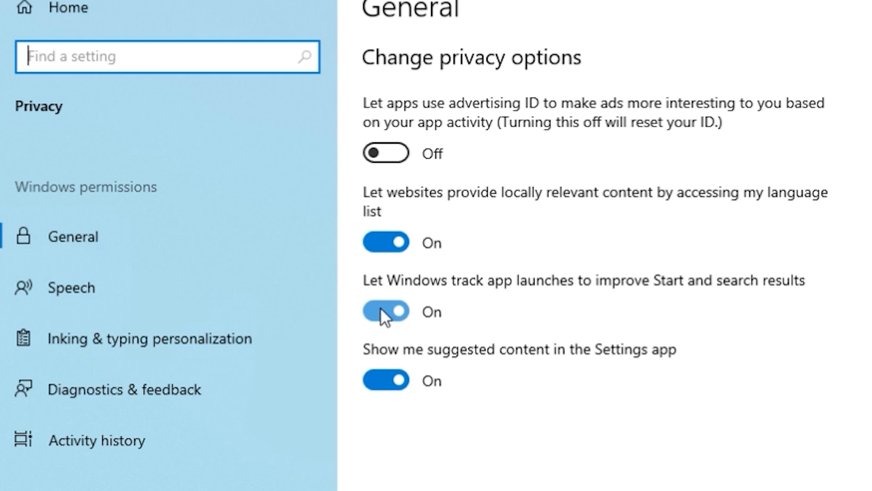
Step: Switch off app-launch tracking and suggested content in Settings, then go to Speech
click(386, 312)
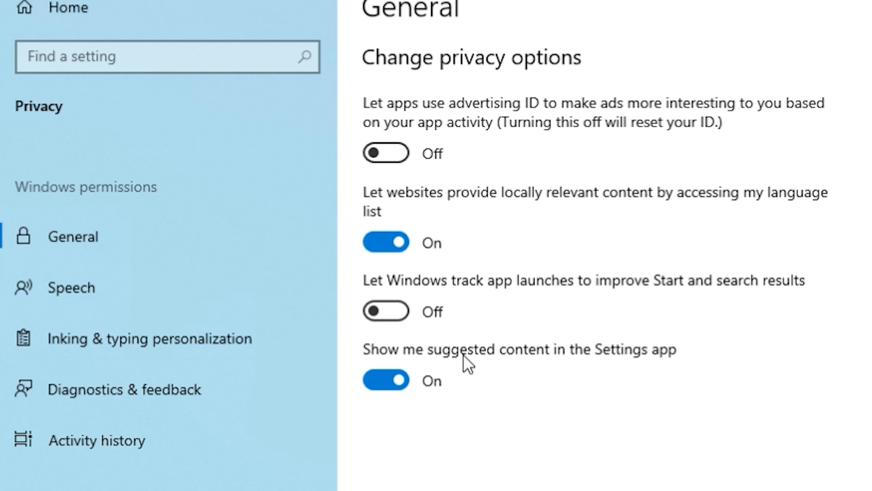
mouse_move(492, 375)
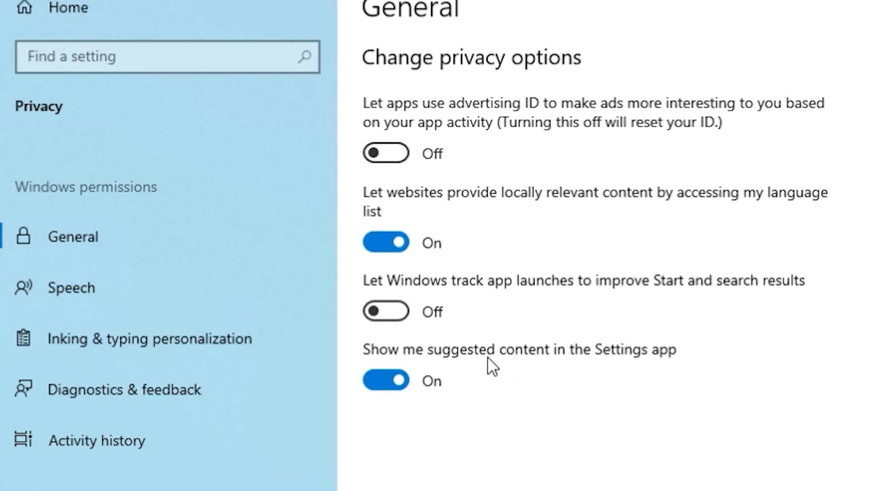
click(385, 381)
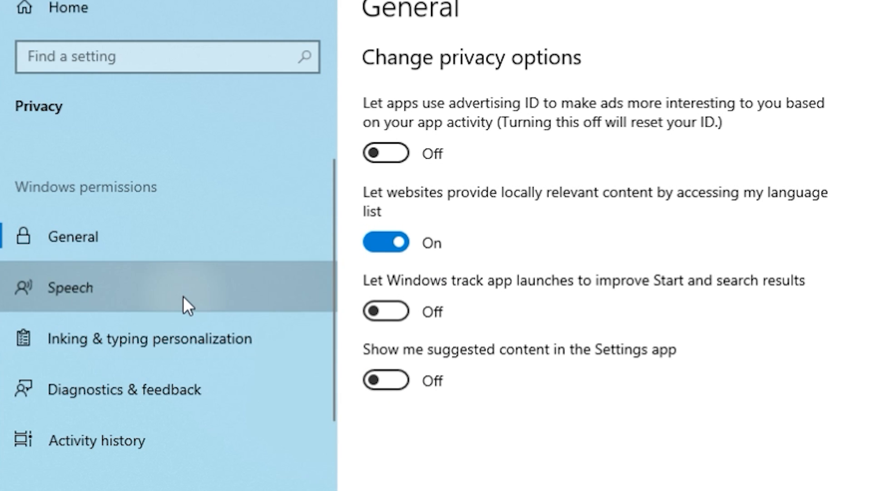
click(69, 287)
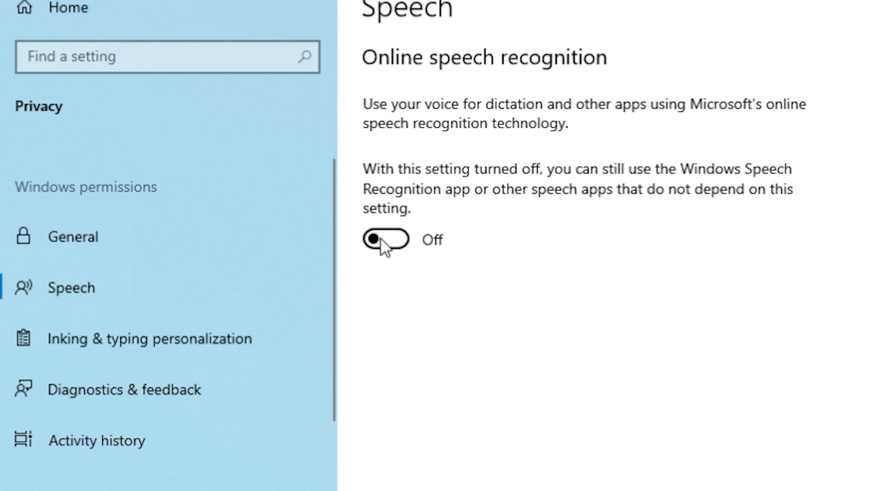
Step: Turn off the 'Getting to know you' inking and typing dictionary, then go to Diagnostics & feedback
click(147, 338)
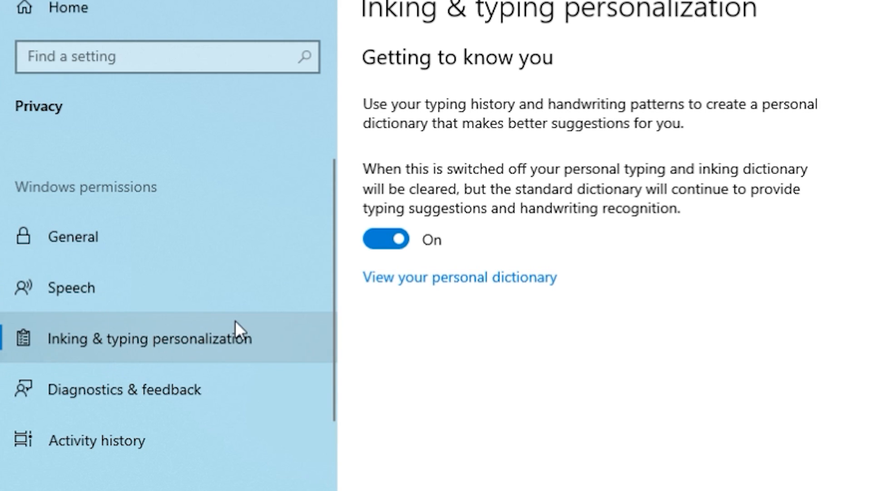
mouse_move(709, 115)
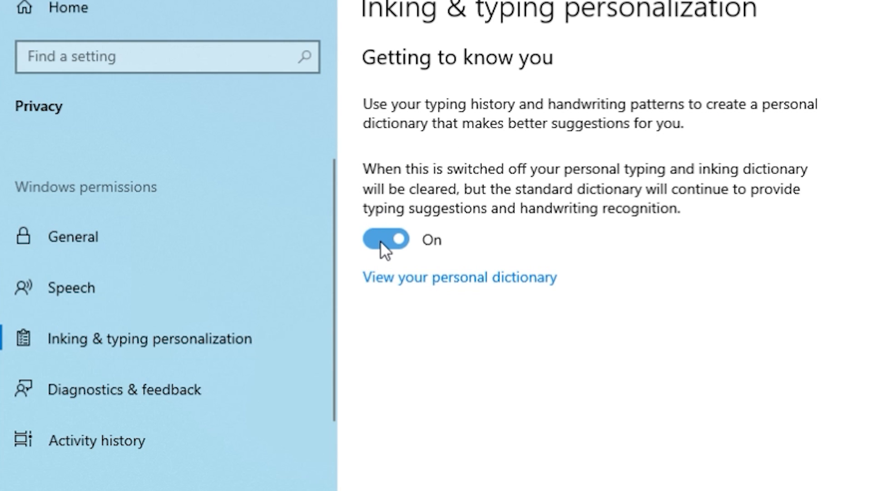
click(385, 239)
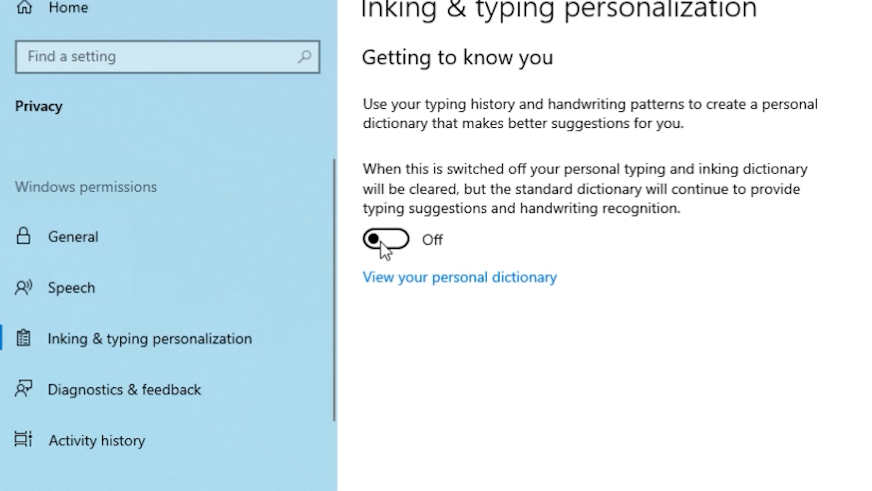
click(122, 390)
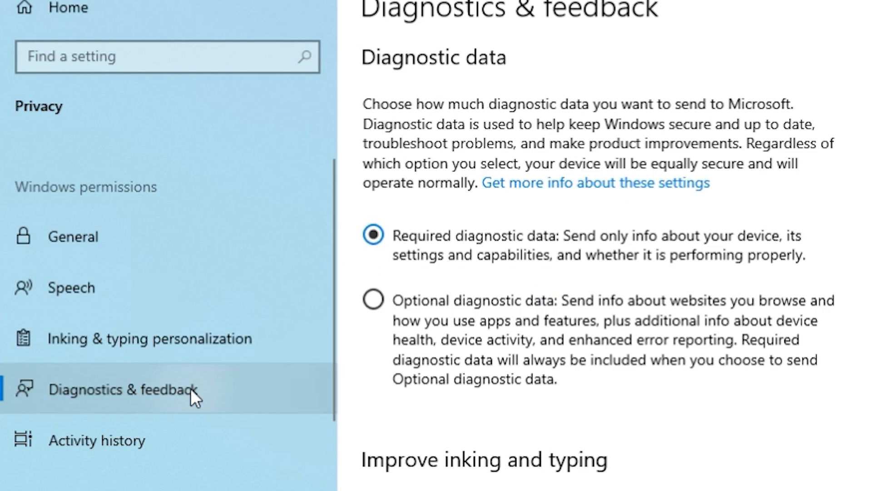
mouse_move(431, 252)
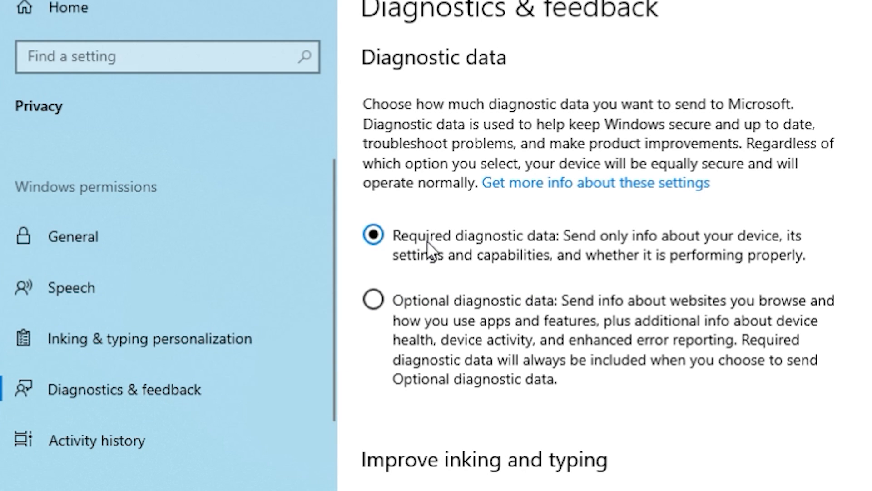
mouse_move(570, 287)
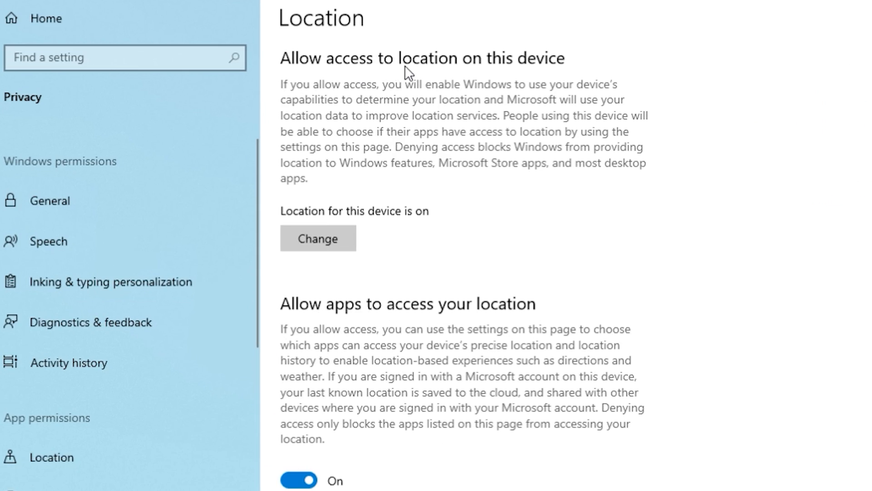
mouse_move(492, 101)
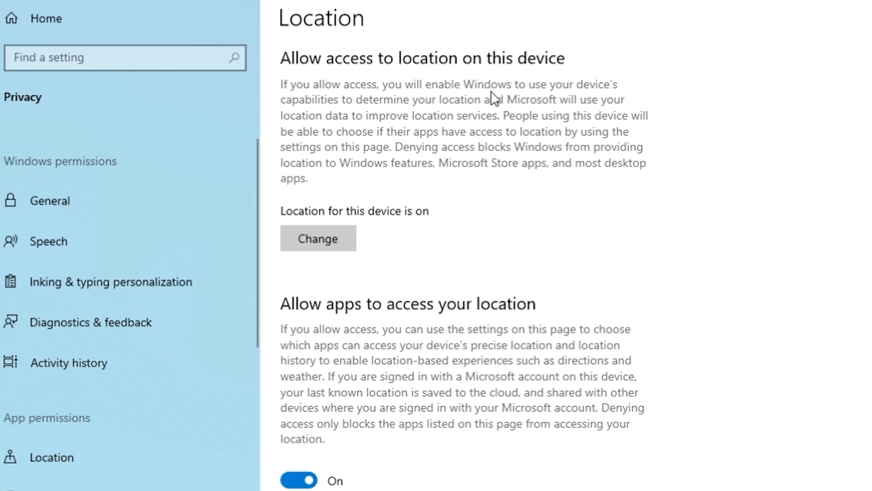
mouse_move(475, 119)
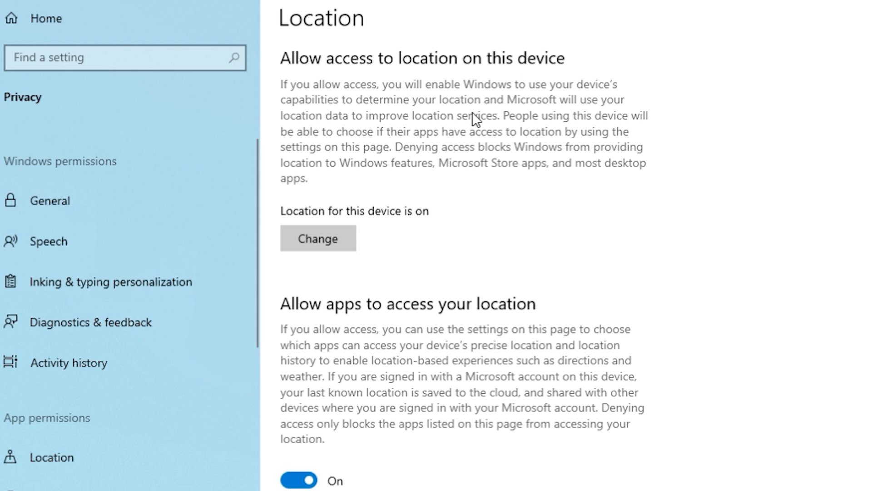
mouse_move(520, 131)
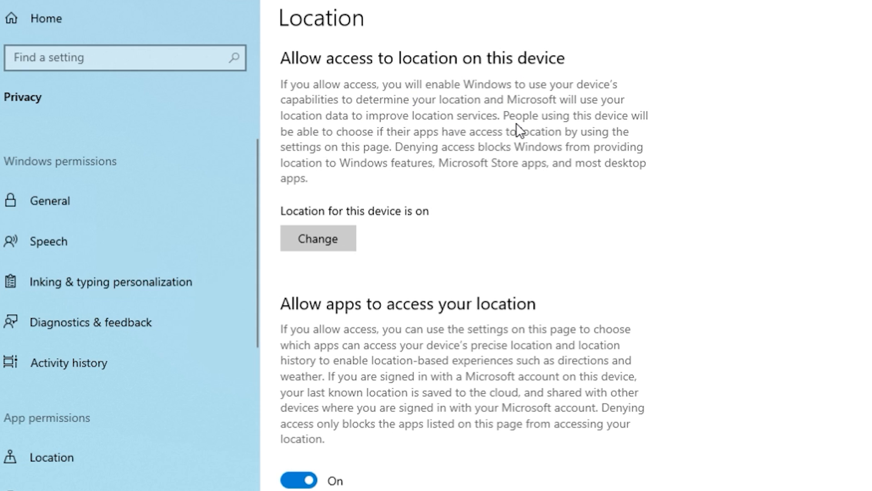
mouse_move(445, 104)
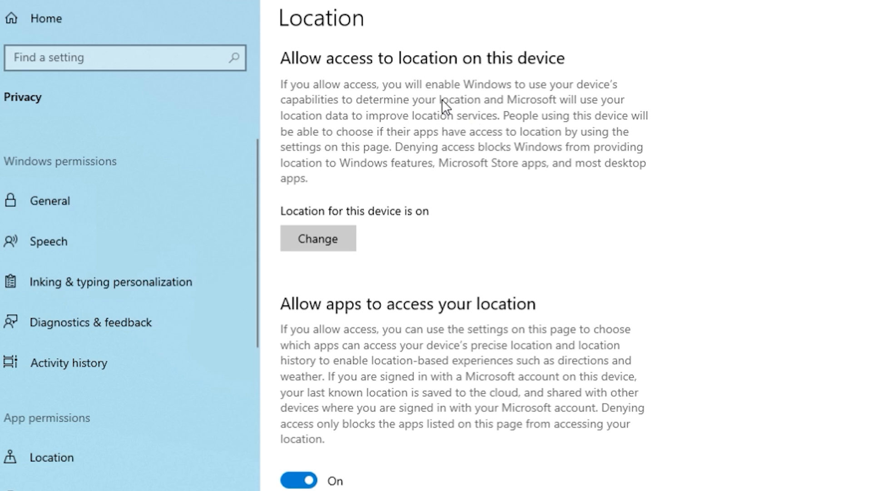
mouse_move(443, 128)
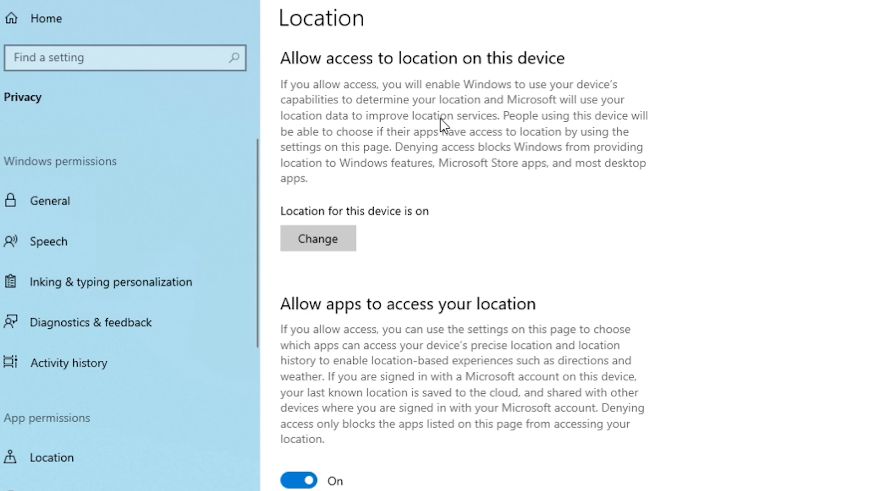
scroll(down, 3)
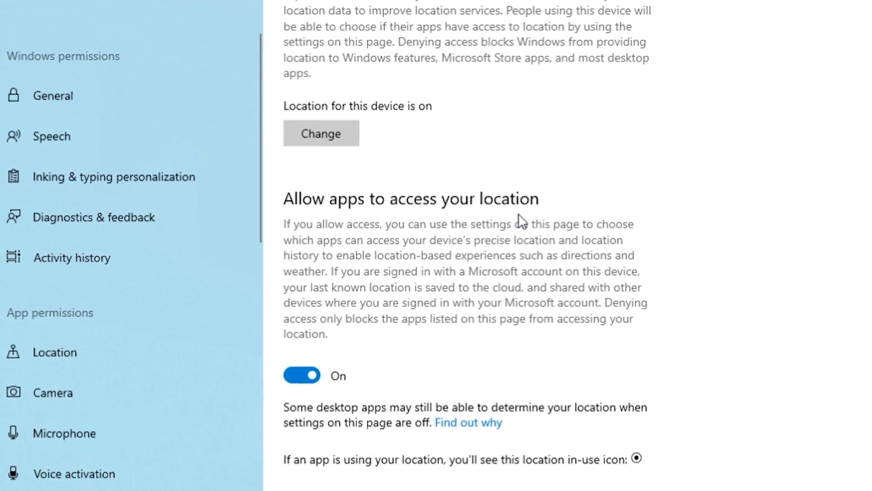
scroll(down, 3)
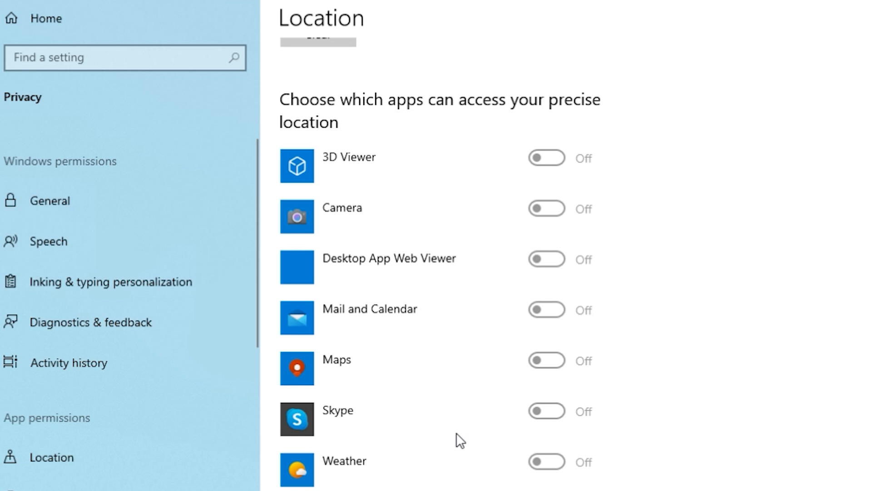
mouse_move(298, 467)
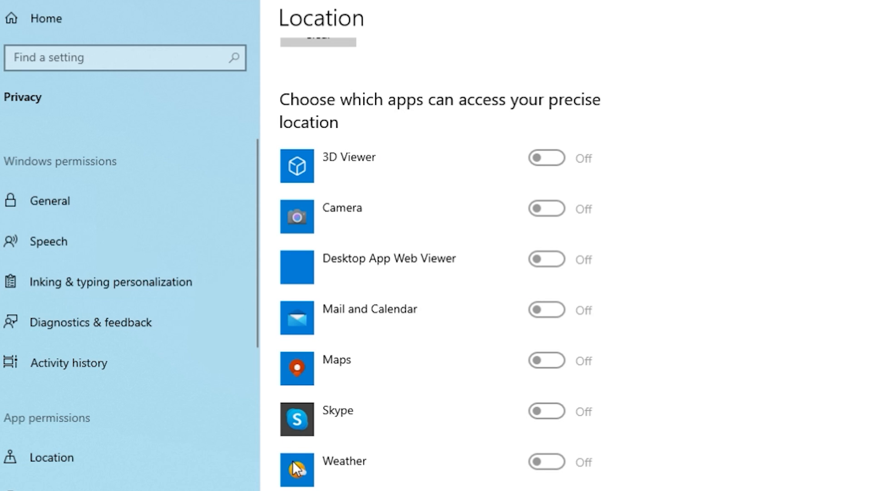
mouse_move(380, 475)
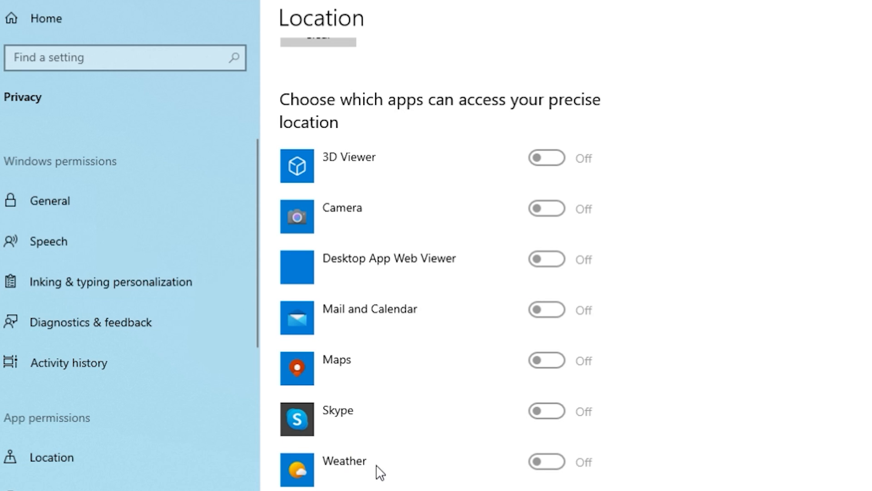
mouse_move(549, 466)
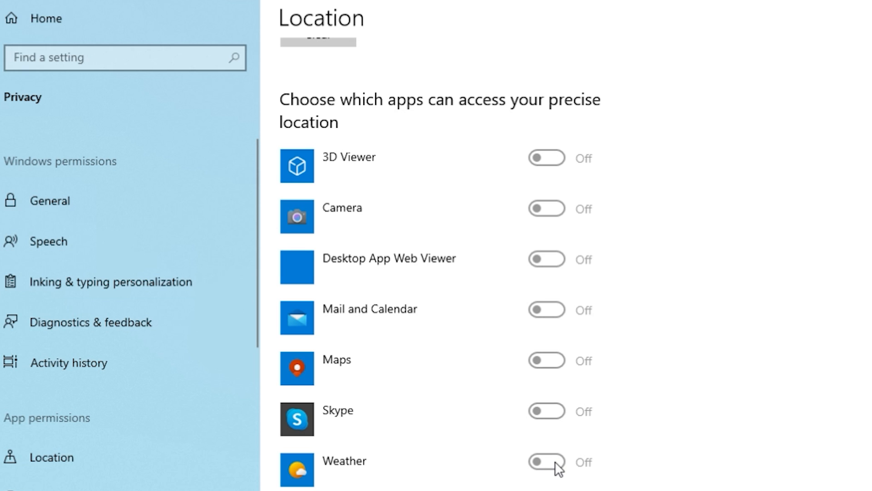
scroll(down, 3)
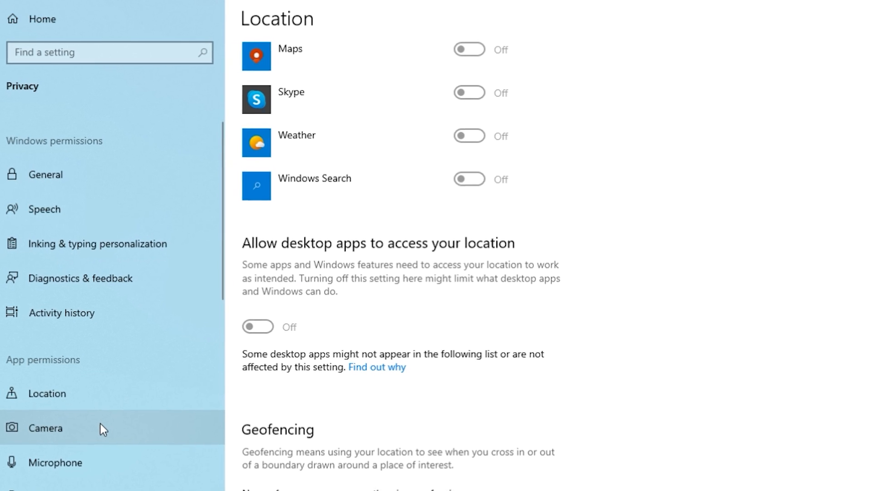
Step: Deny camera access to 3D Viewer, Microsoft Photos and Xbox Game Bar, leaving Camera and Skype allowed
click(46, 427)
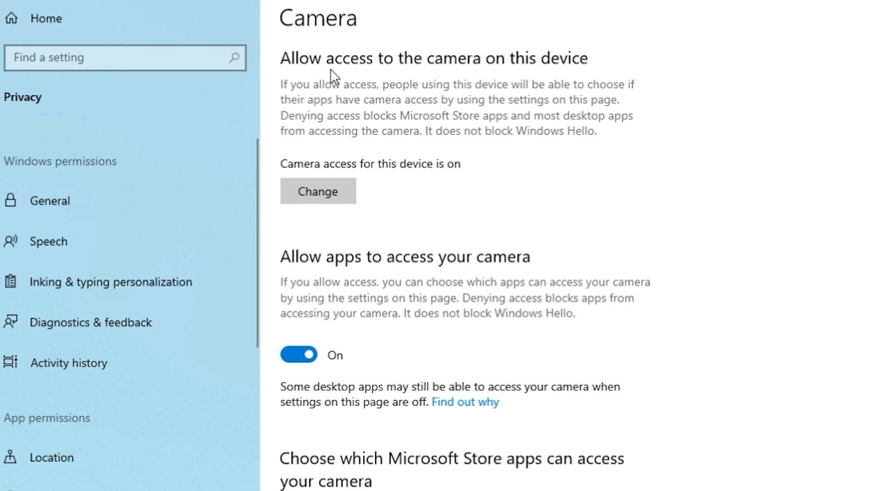
mouse_move(292, 178)
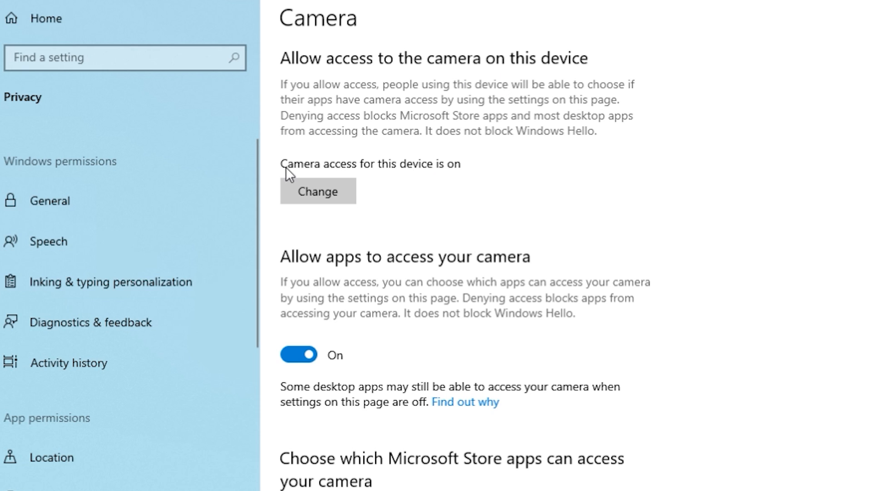
mouse_move(336, 227)
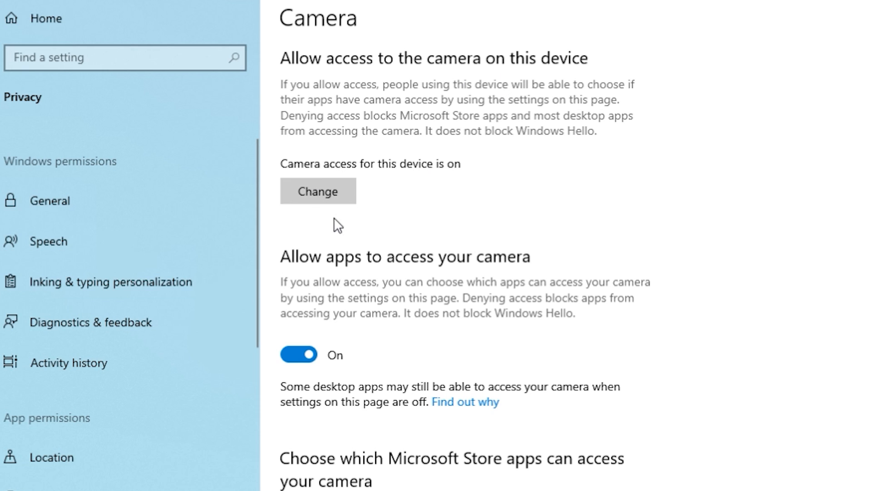
mouse_move(433, 280)
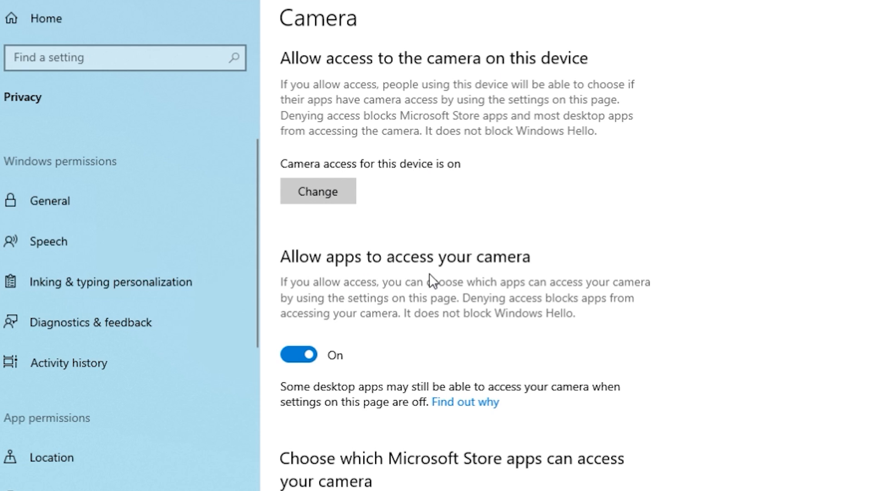
mouse_move(447, 277)
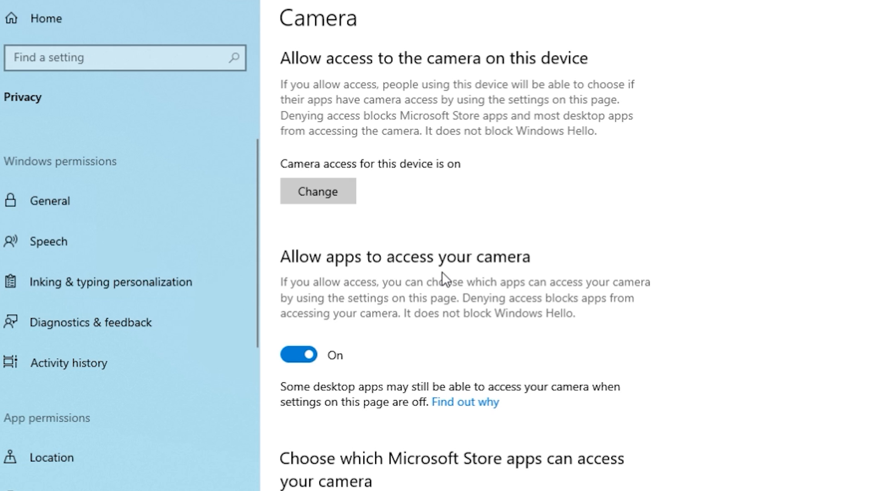
mouse_move(343, 334)
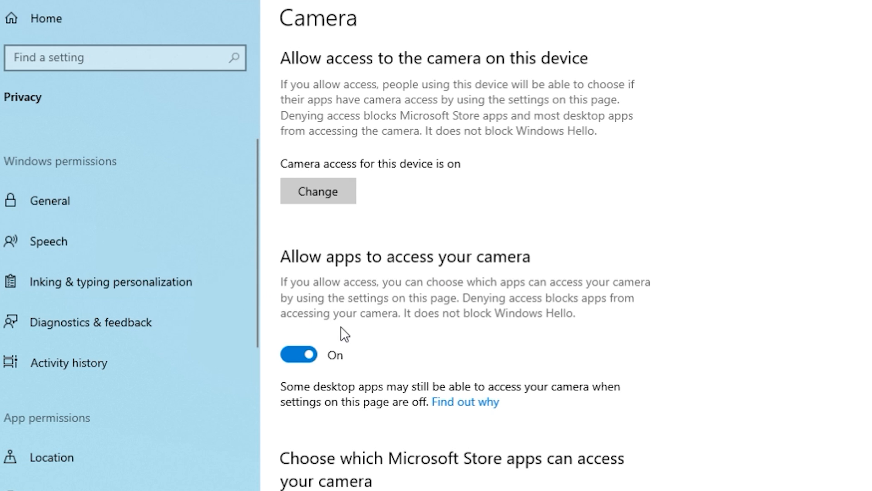
scroll(down, 3)
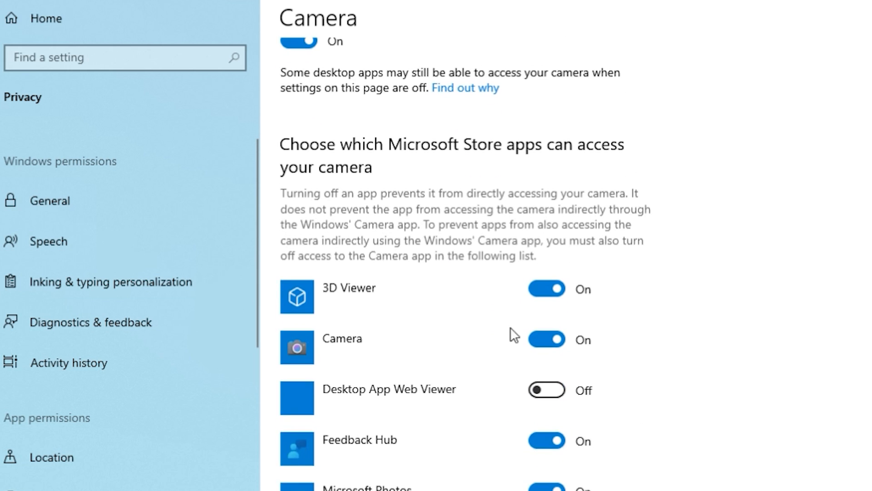
click(547, 288)
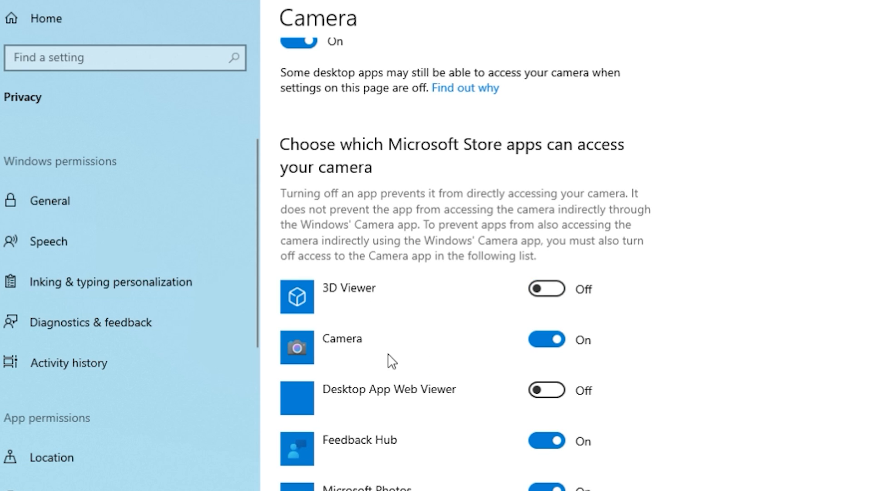
mouse_move(438, 451)
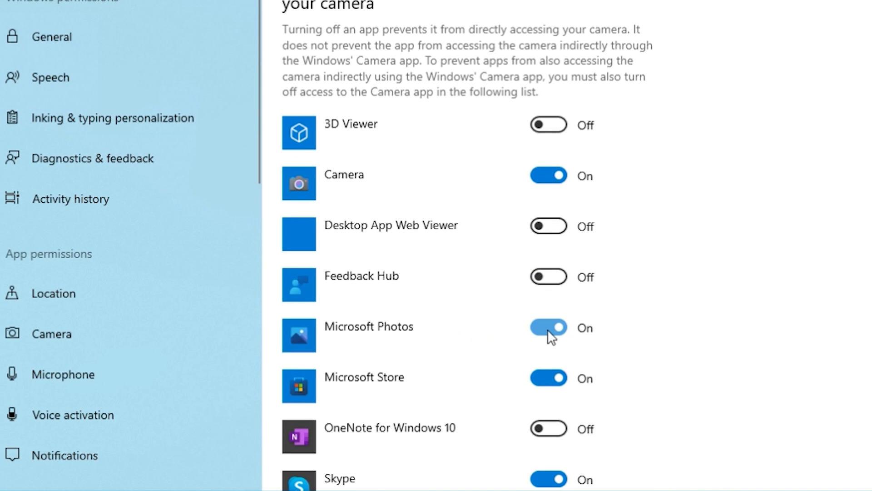
click(548, 328)
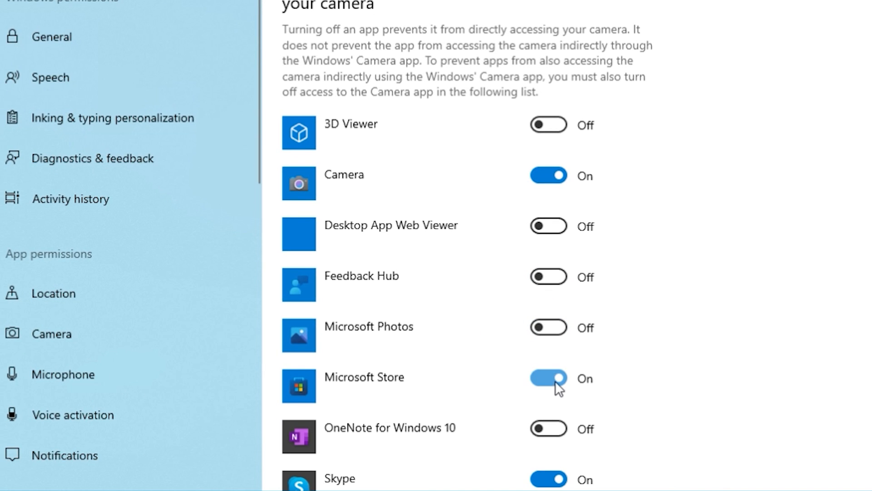
scroll(down, 3)
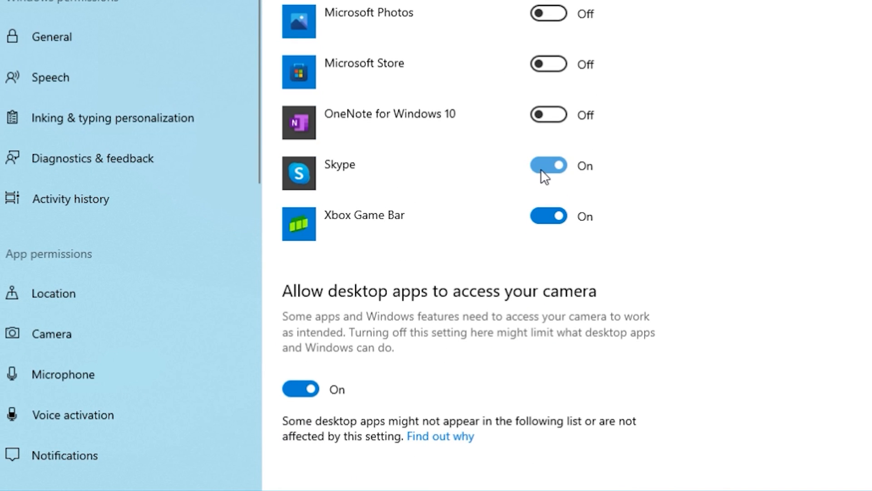
click(548, 217)
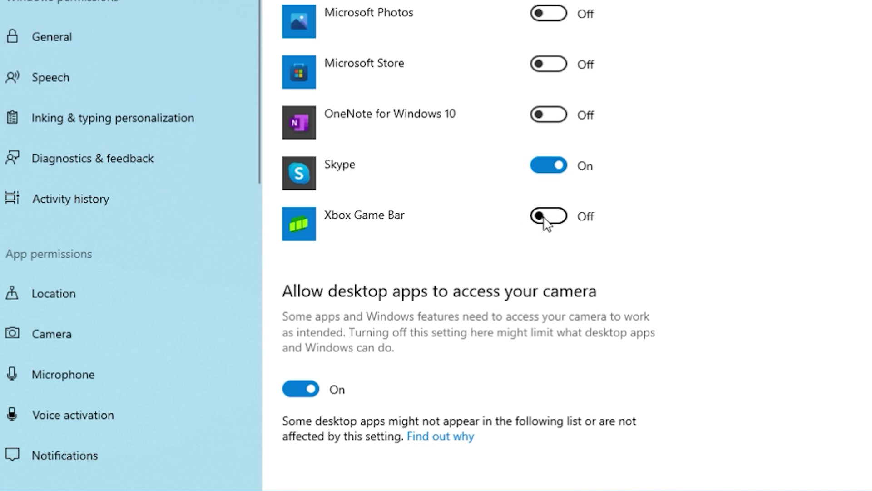
Step: Review the Microphone and Account info app lists, then move on to Contacts permissions
click(58, 374)
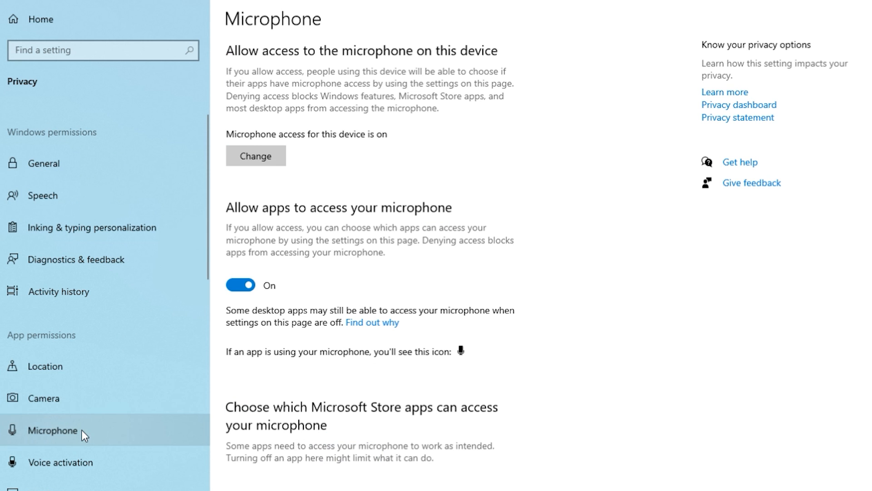
mouse_move(364, 146)
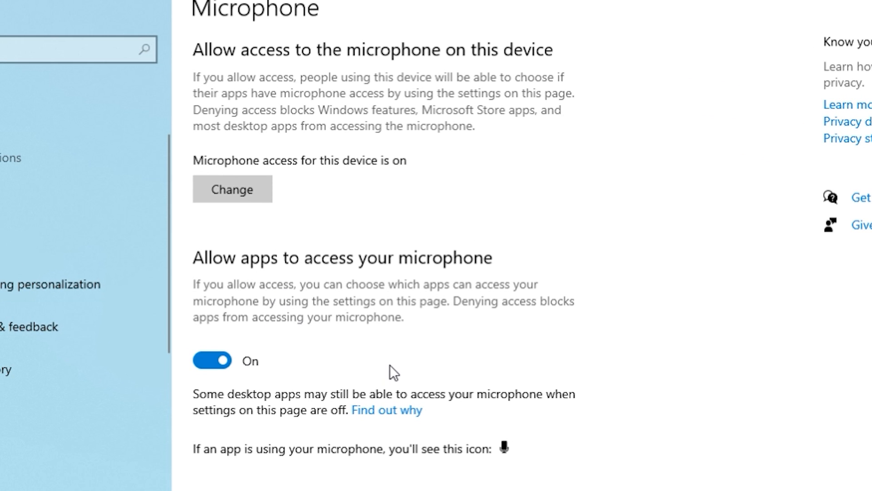
scroll(down, 3)
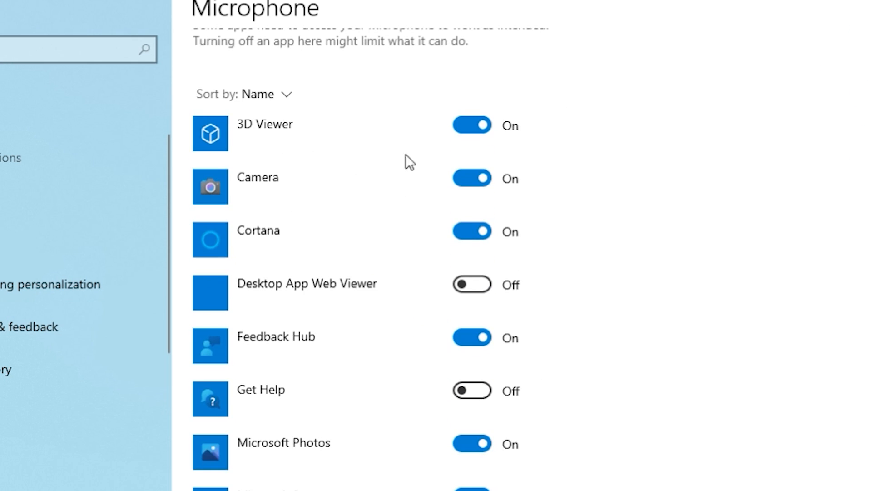
click(55, 338)
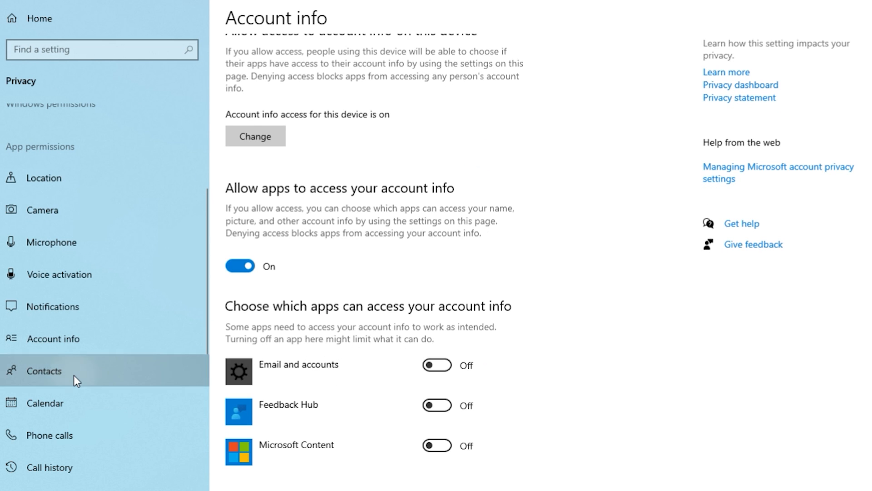
click(43, 371)
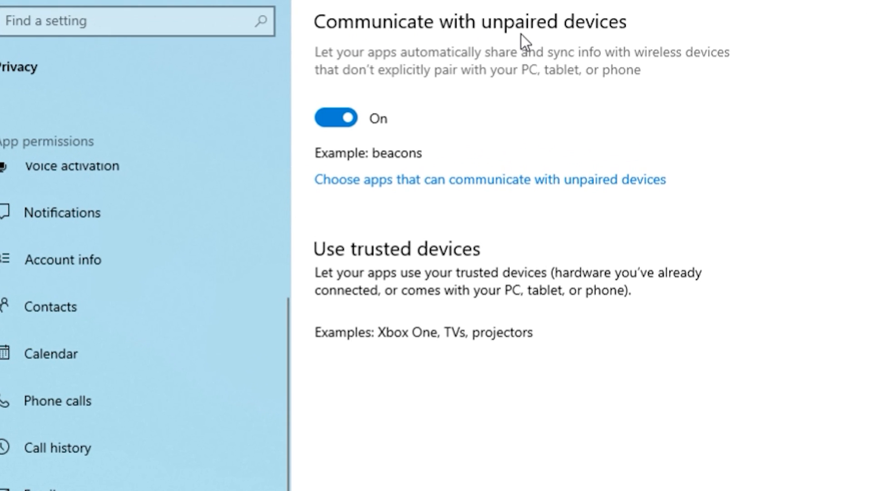
mouse_move(392, 77)
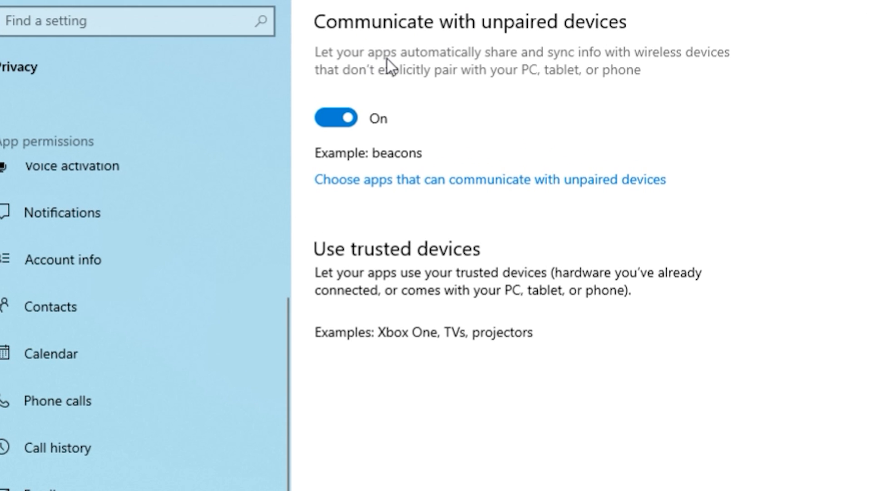
mouse_move(702, 70)
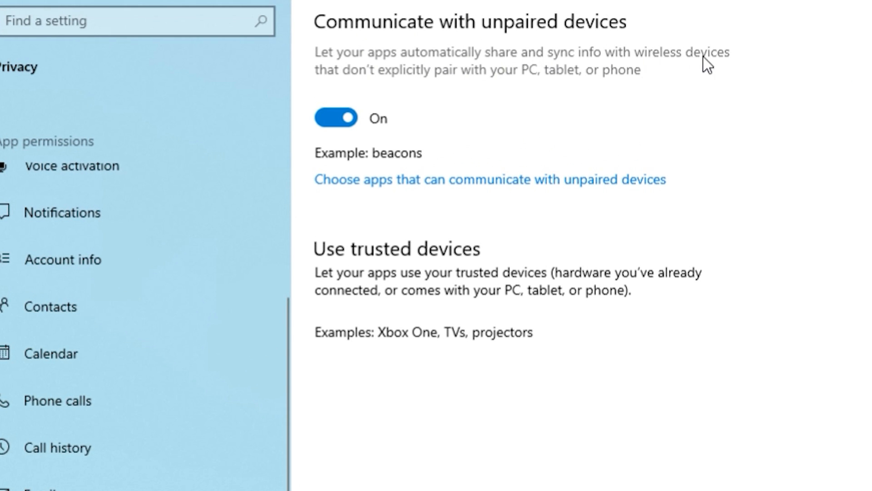
mouse_move(468, 92)
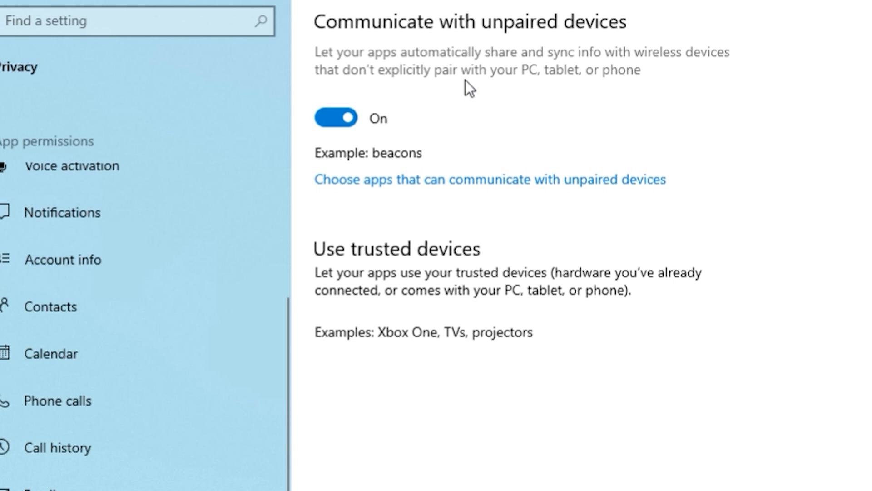
mouse_move(556, 117)
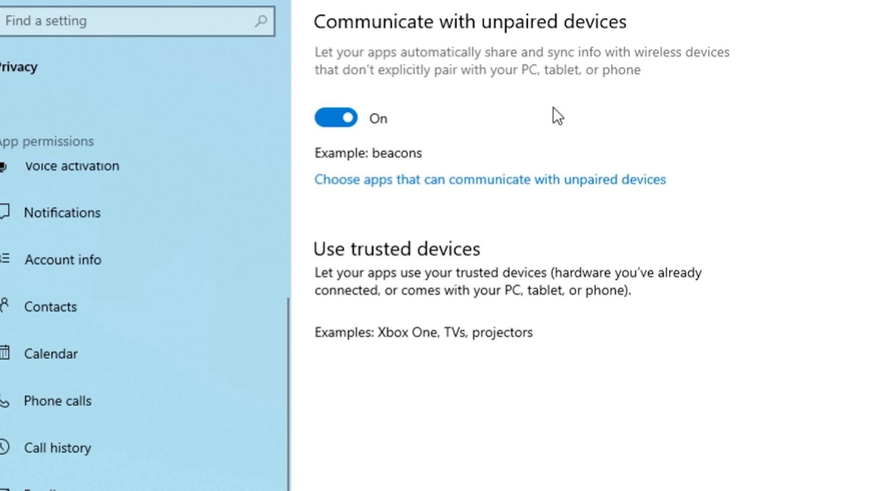
mouse_move(470, 158)
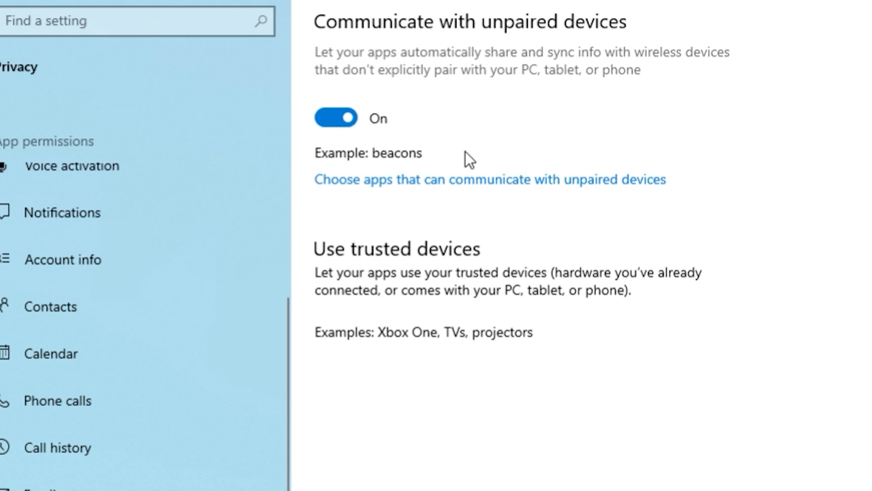
mouse_move(420, 392)
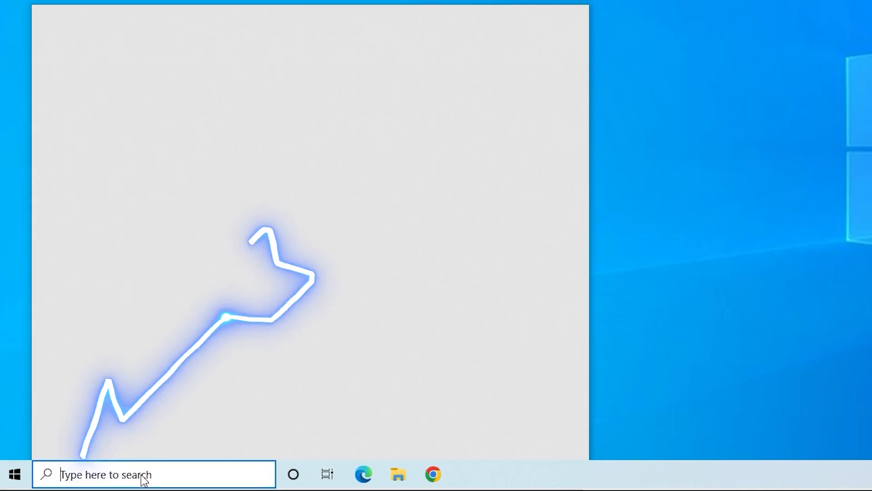
Step: Search 'up' from the taskbar to reach Windows Update with five pending updates
text(up)
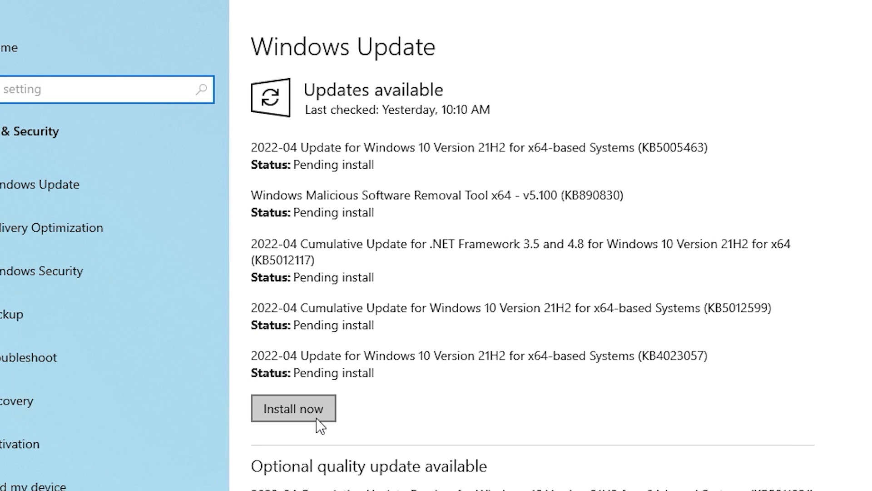
mouse_move(449, 416)
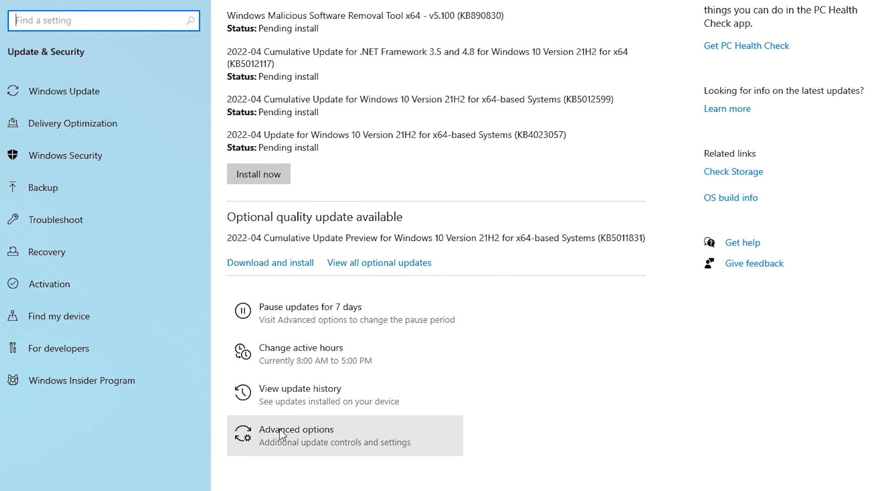
Step: In Advanced options, enable updates for other Microsoft products and restart-as-soon-as-possible
click(283, 429)
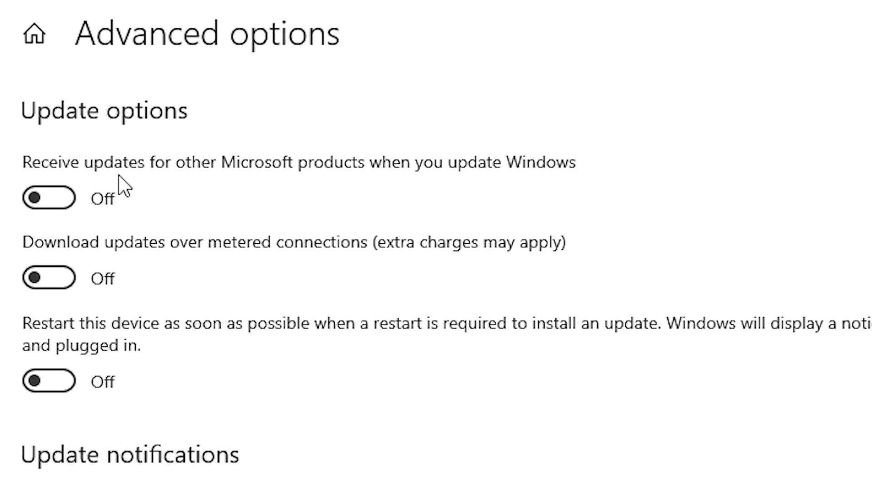
mouse_move(518, 187)
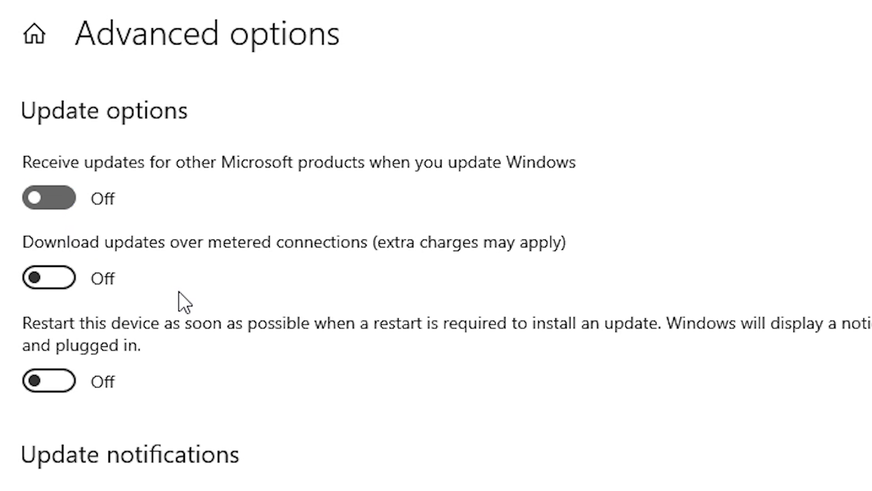
click(52, 197)
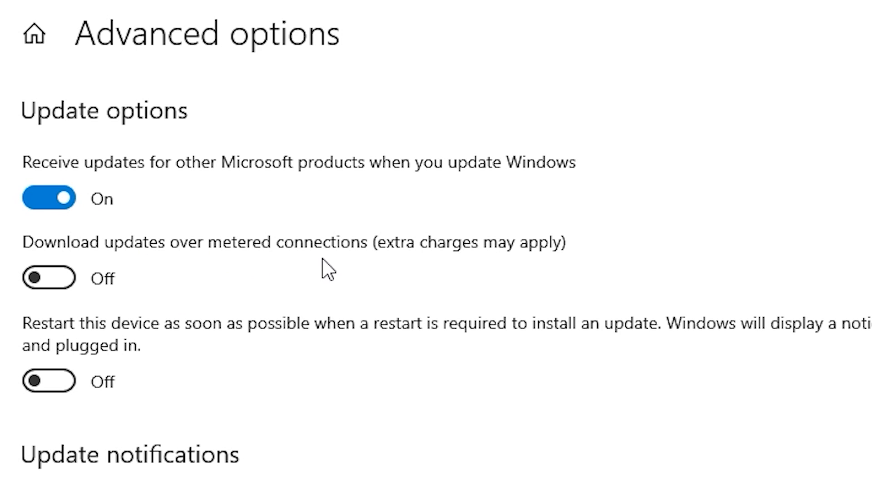
mouse_move(157, 364)
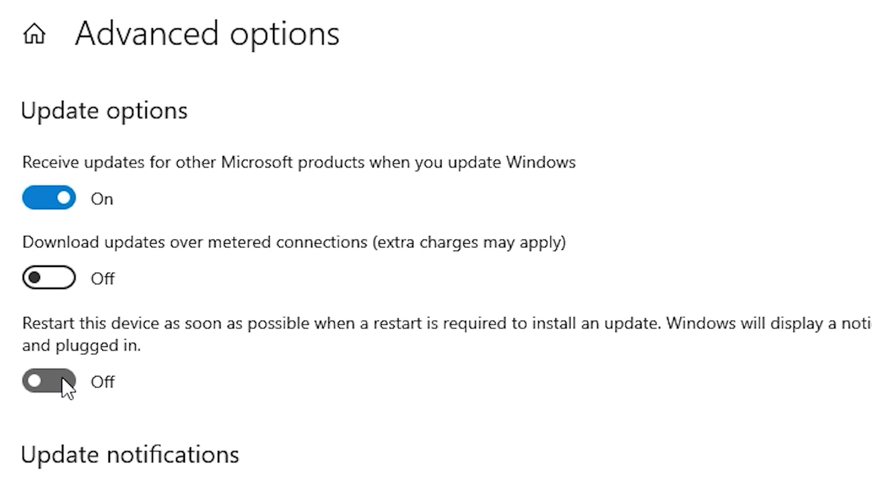
click(50, 381)
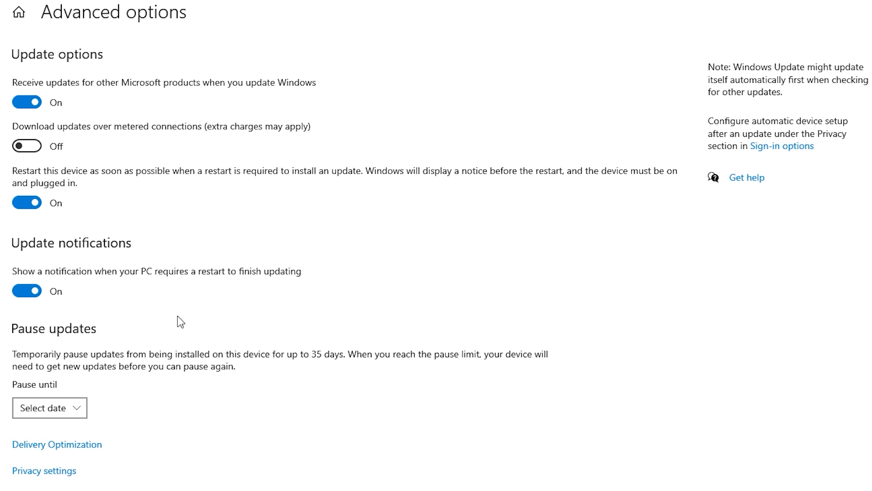
mouse_move(159, 459)
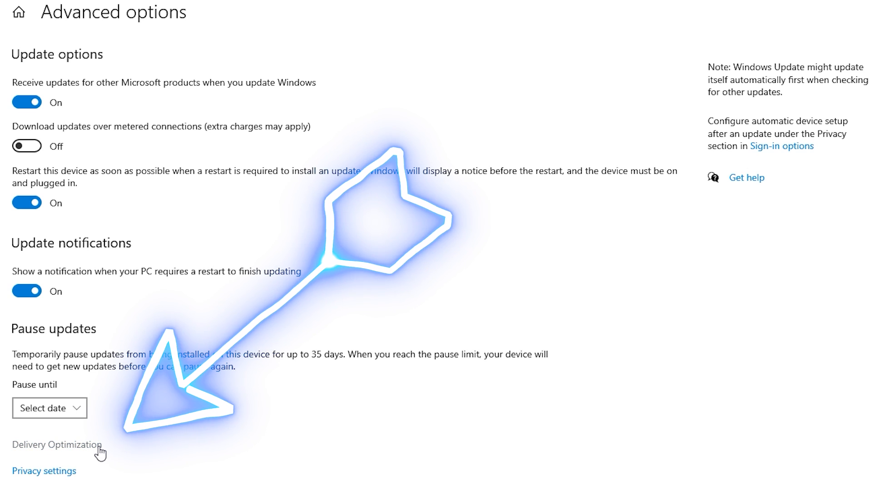
Step: In Delivery Optimization, toggle downloads from other PCs off then on, keeping local network only
click(56, 445)
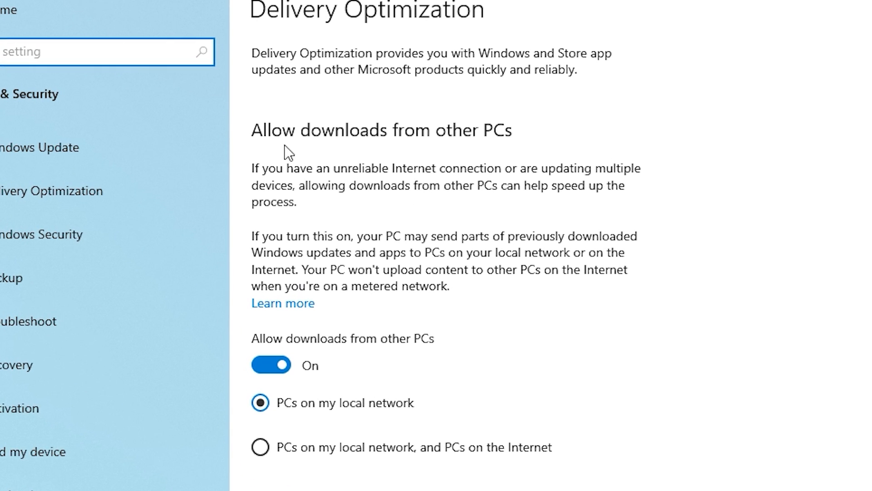
mouse_move(295, 195)
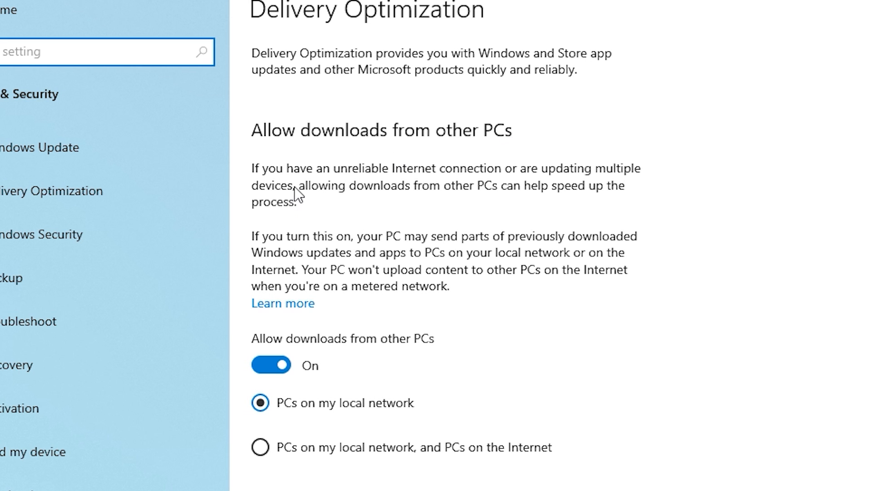
mouse_move(418, 345)
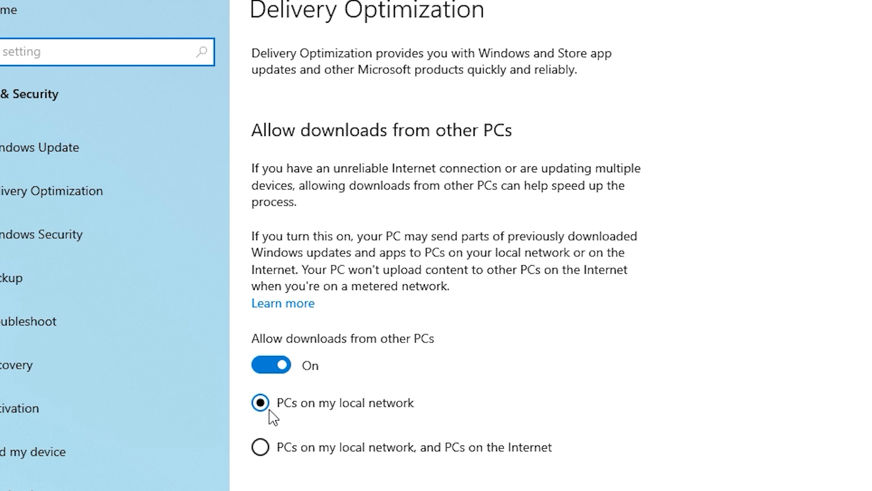
click(269, 366)
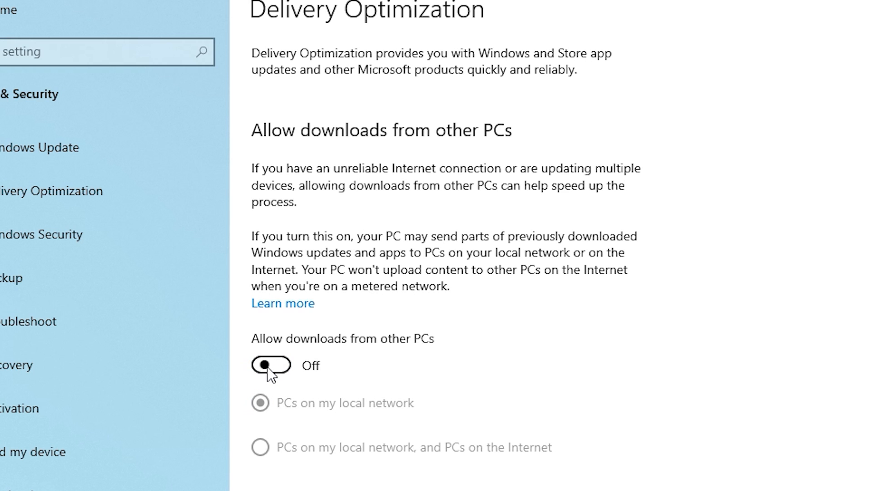
click(272, 366)
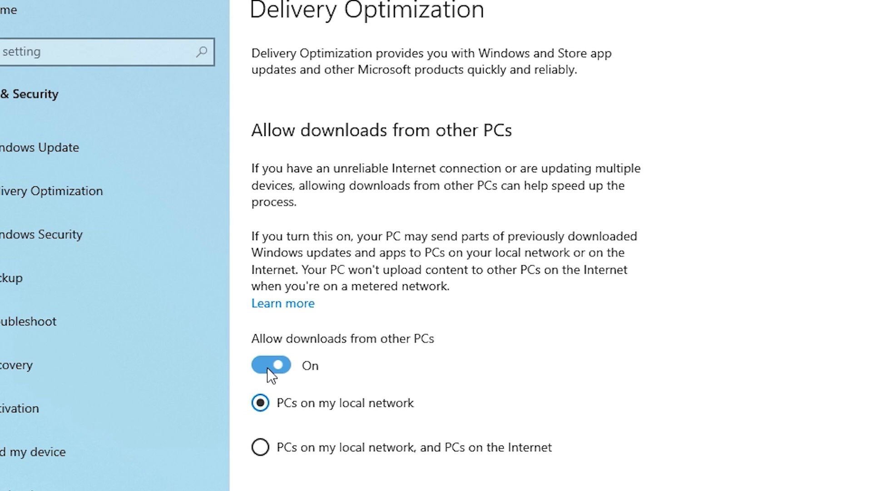
mouse_move(352, 390)
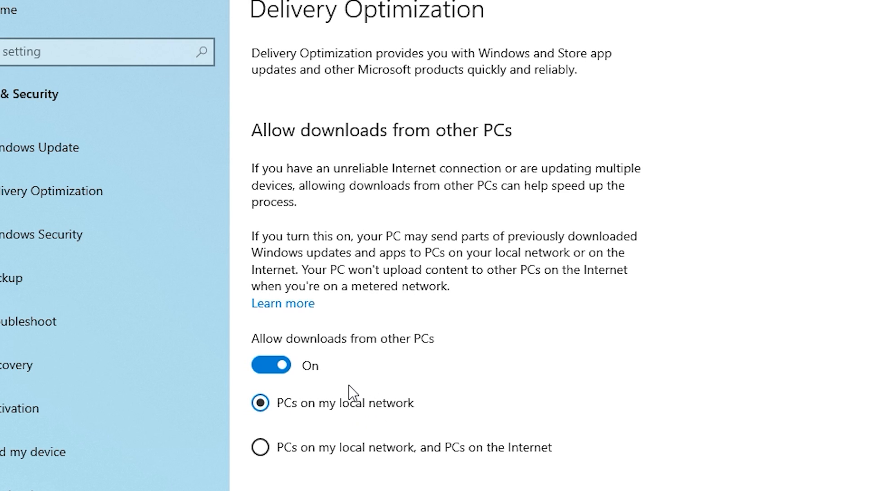